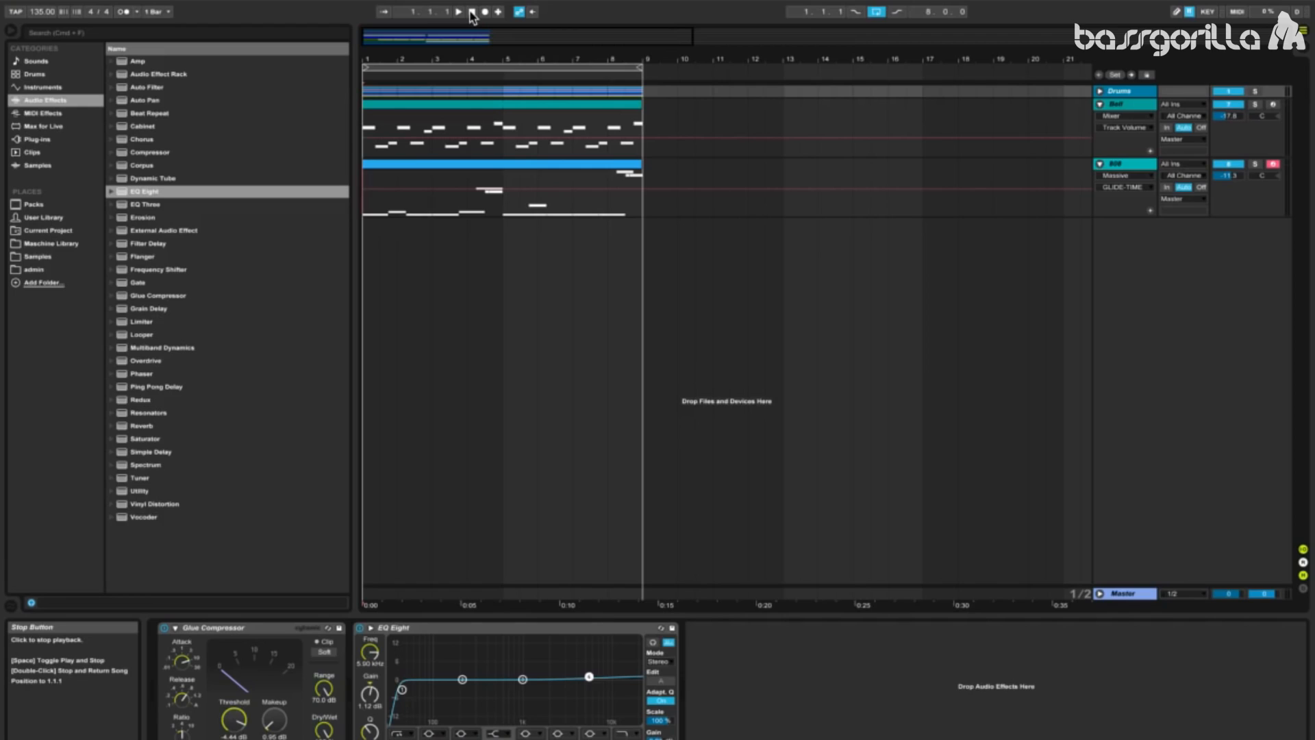
- Start playback of the drum and bass arrangement from the transport bar
{"action": "left_click", "coordinate": [471, 11]}
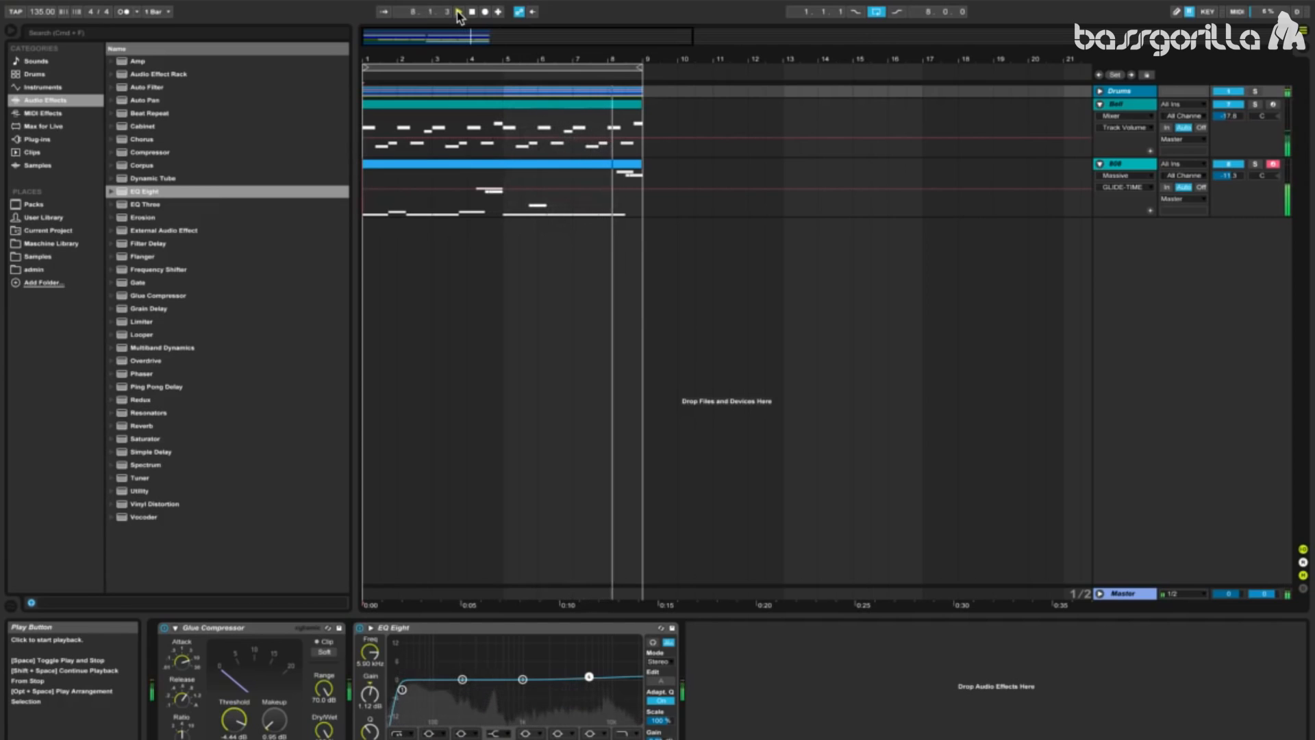
{"action": "left_click", "coordinate": [459, 11]}
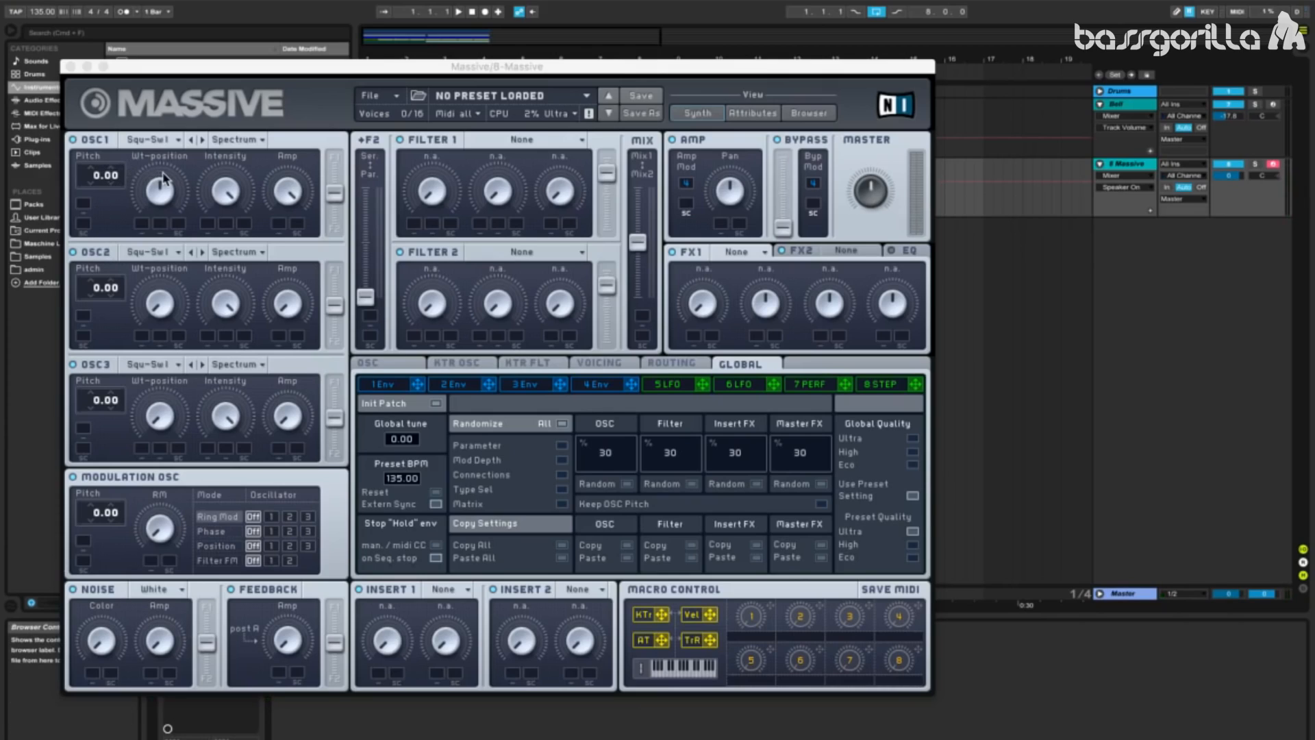
{"action": "mouse_move", "coordinate": [164, 176]}
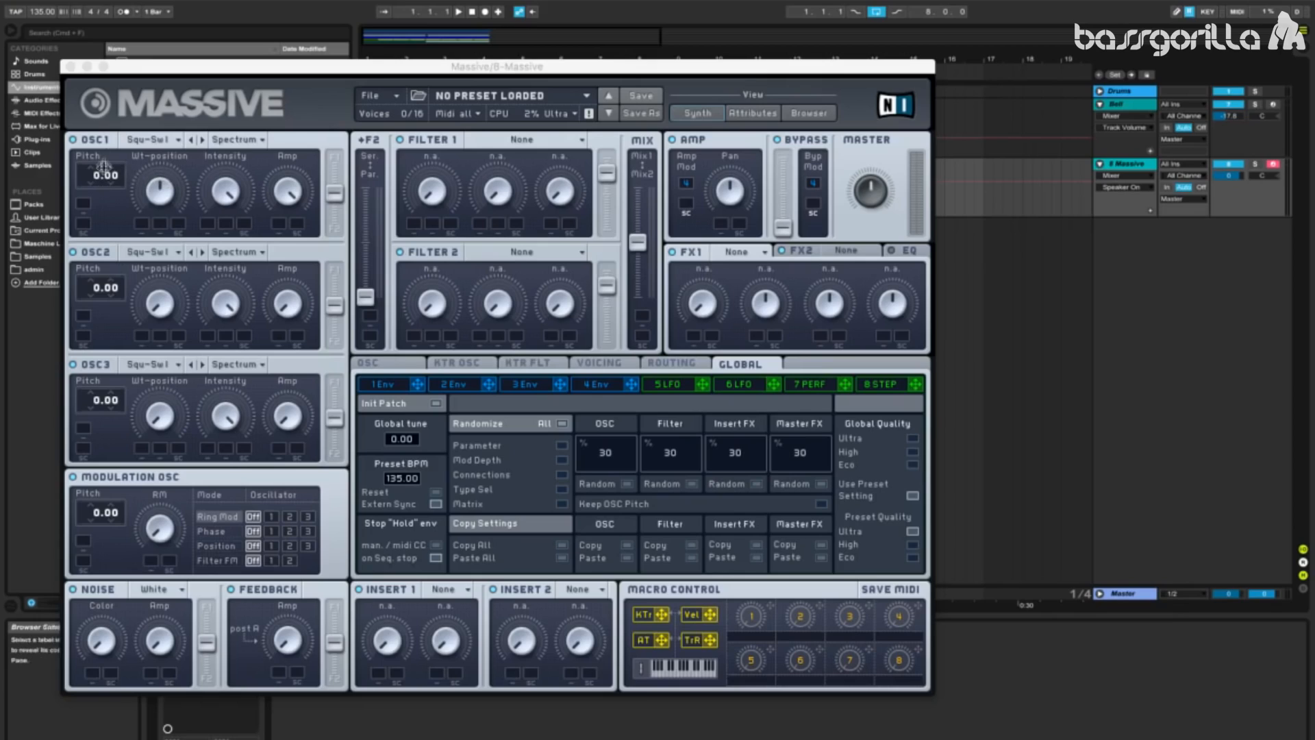
- Drag oscillator 1's pitch down to -24 semitones in Massive
{"action": "left_click_drag", "start_coordinate": [101, 175], "coordinate": [101, 197]}
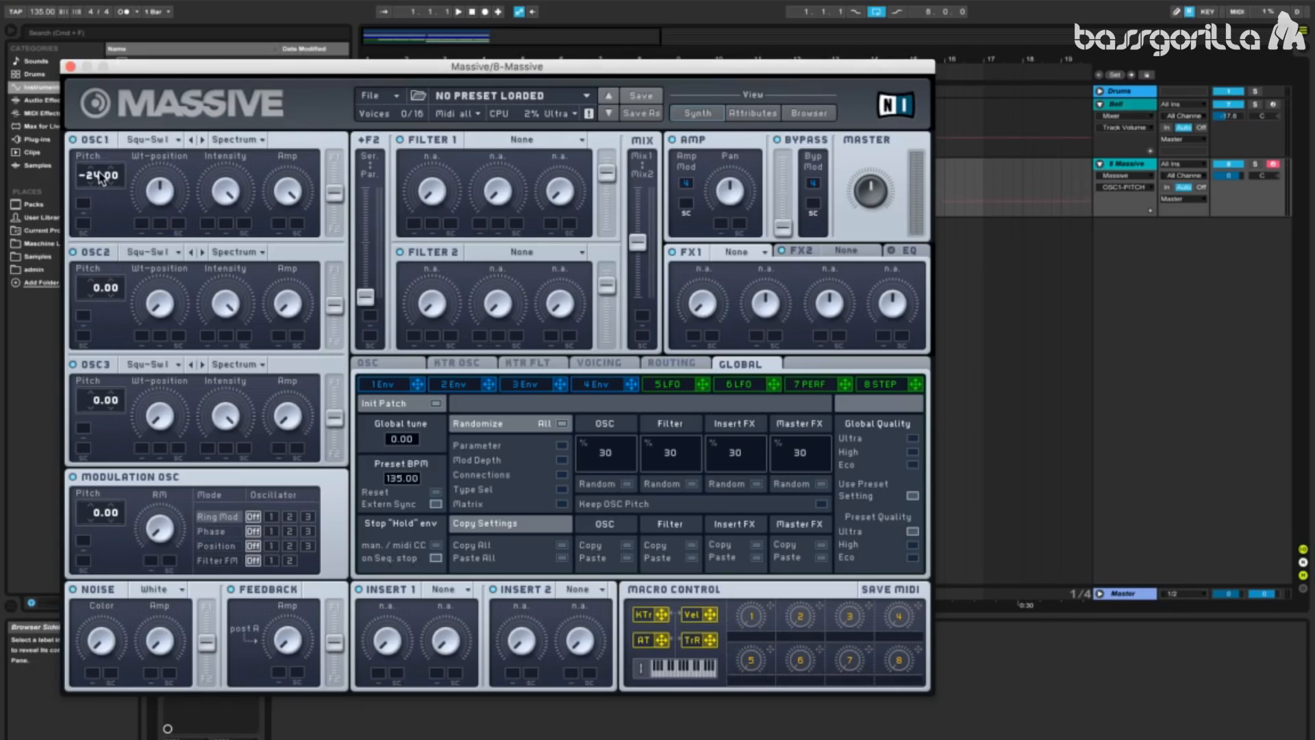
{"action": "left_click_drag", "start_coordinate": [100, 175], "coordinate": [101, 235]}
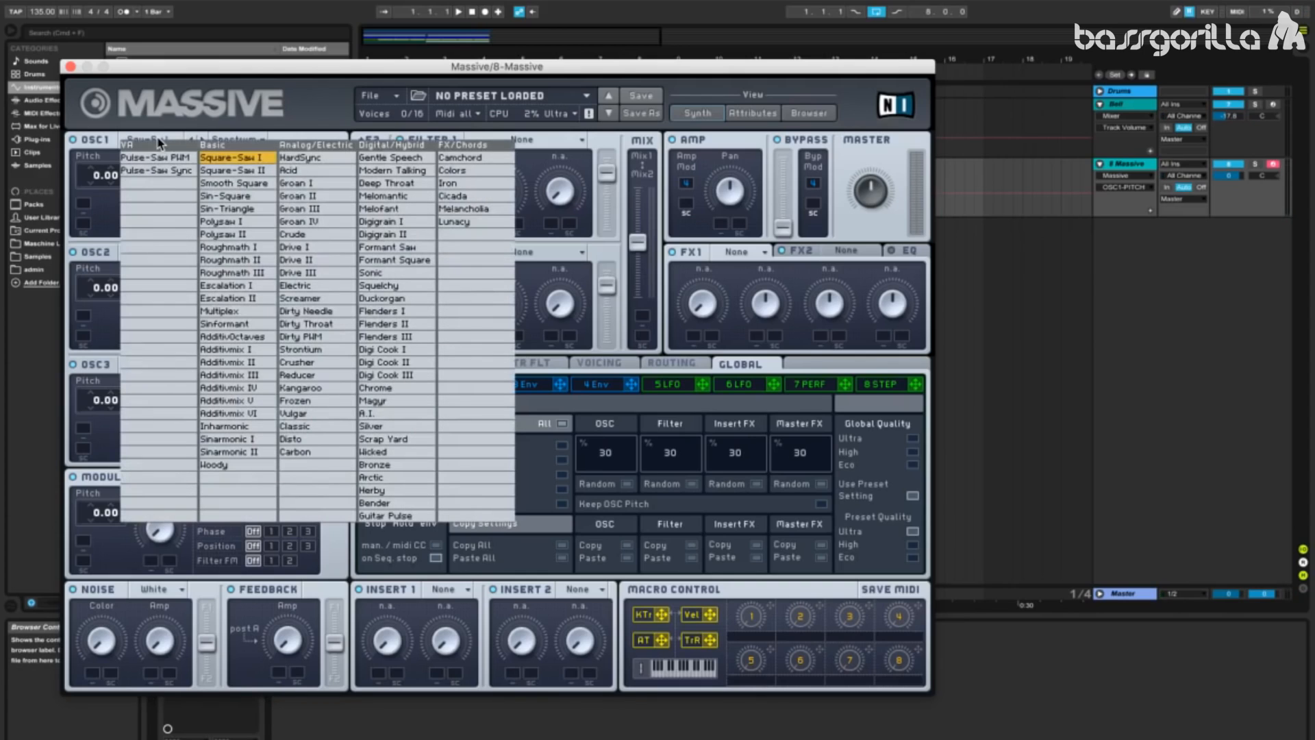
{"action": "mouse_move", "coordinate": [184, 147]}
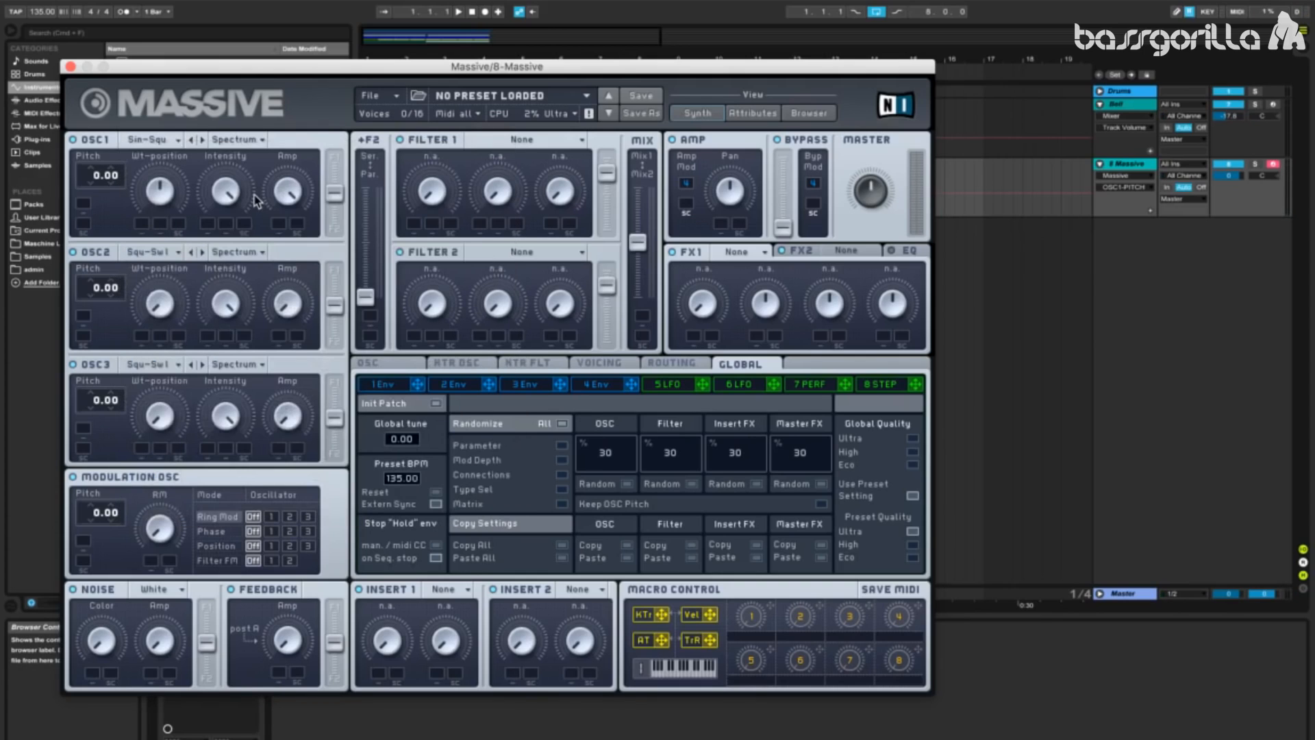
{"action": "mouse_move", "coordinate": [198, 183]}
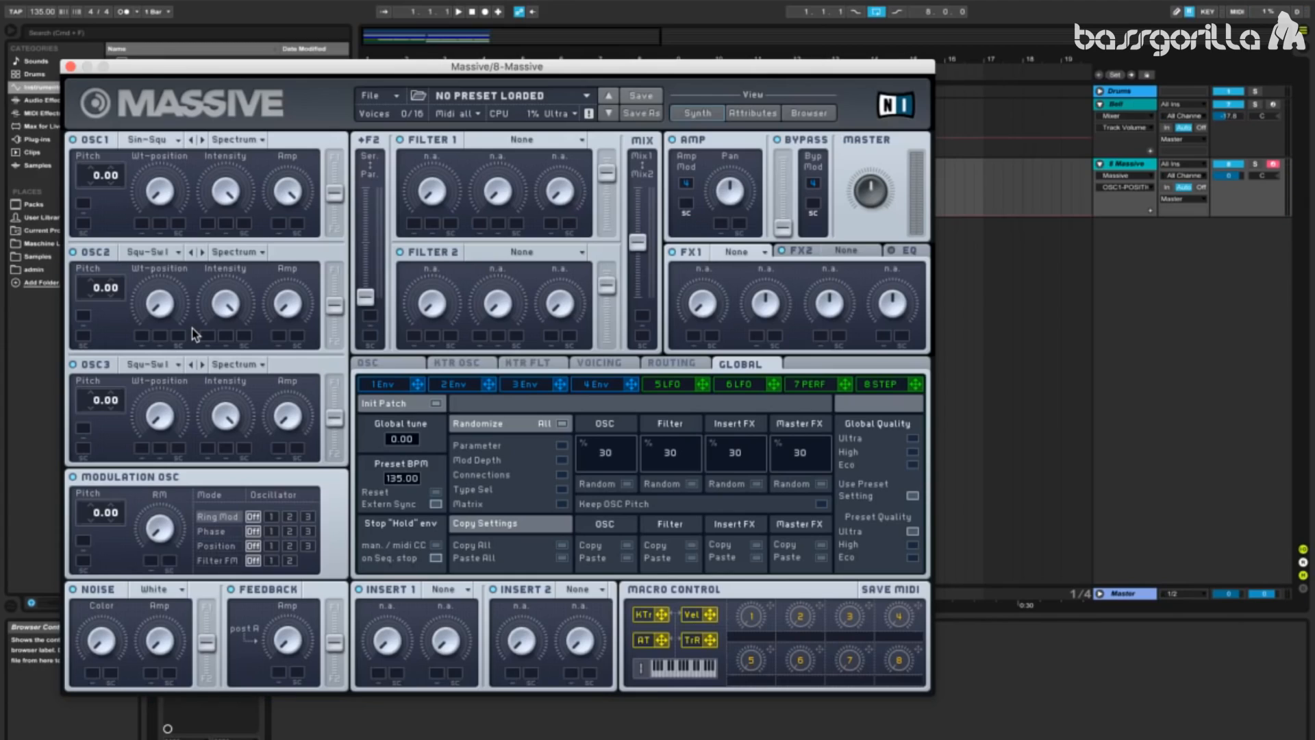
{"action": "mouse_move", "coordinate": [287, 308]}
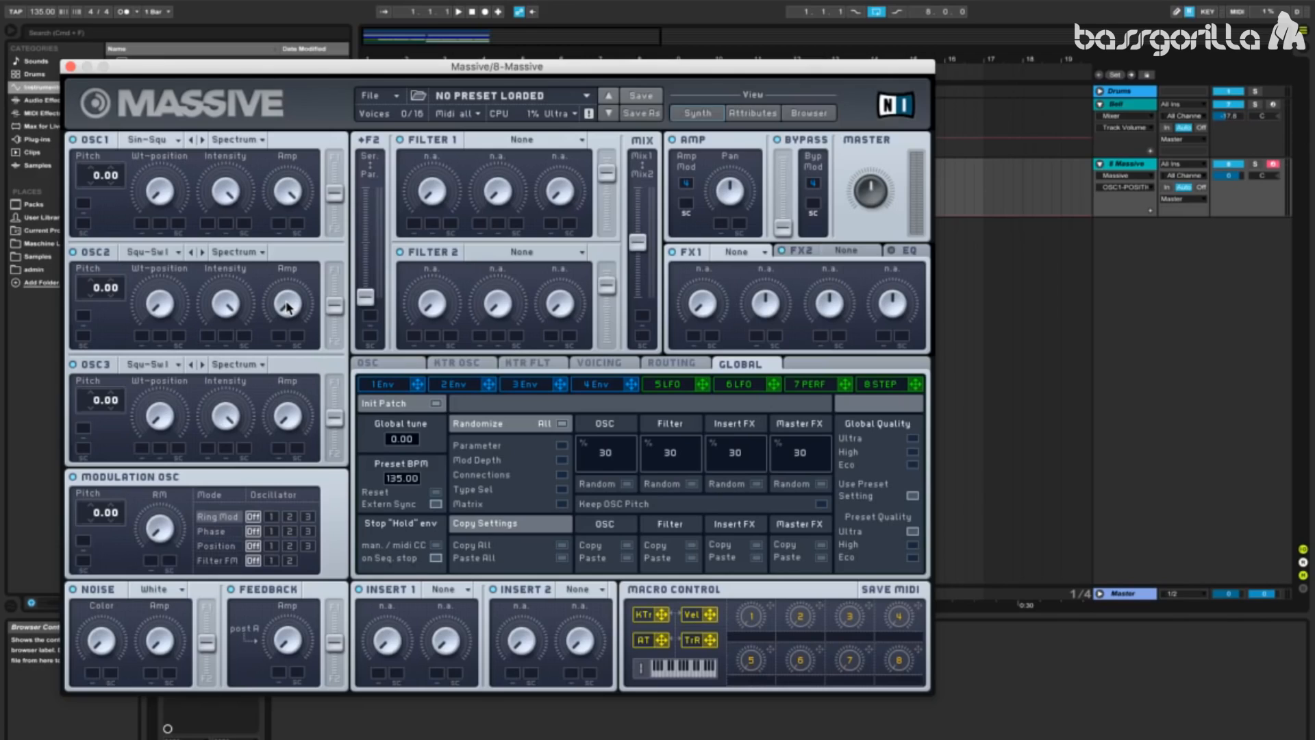
{"action": "mouse_move", "coordinate": [193, 185]}
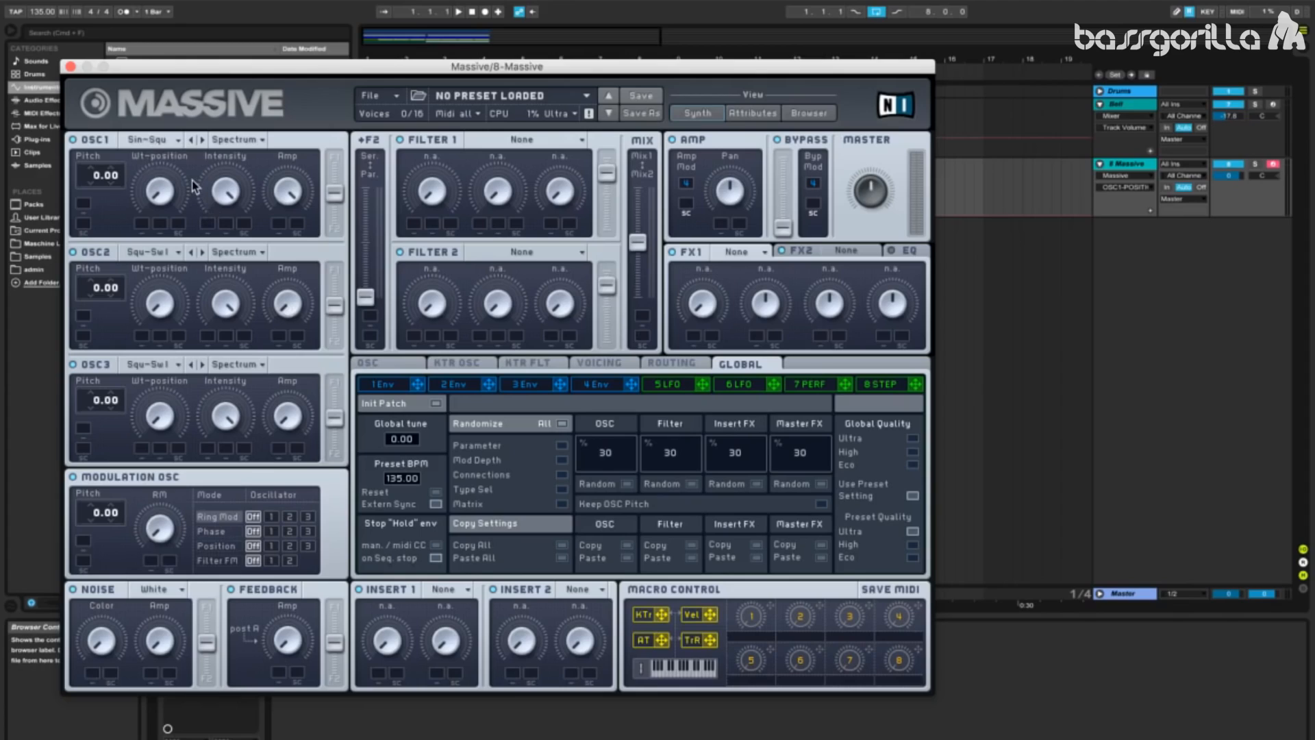
{"action": "mouse_move", "coordinate": [358, 310]}
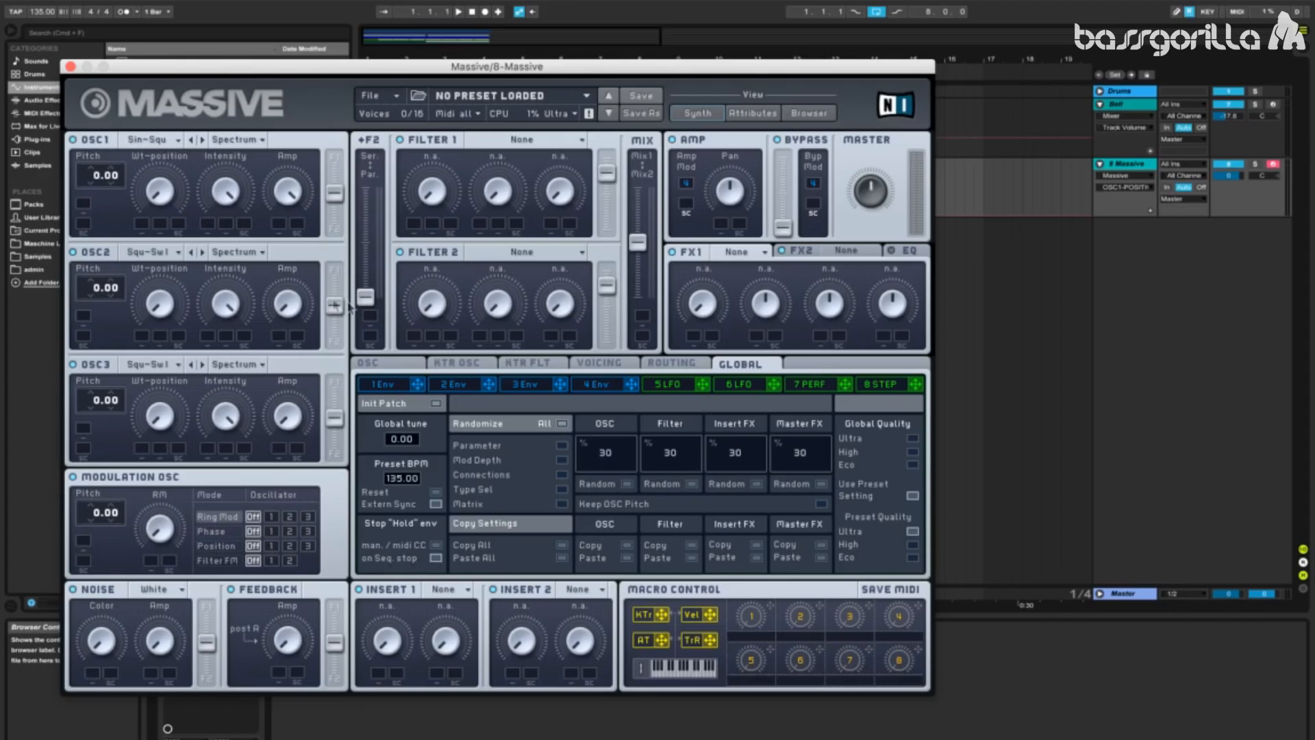
{"action": "mouse_move", "coordinate": [209, 229]}
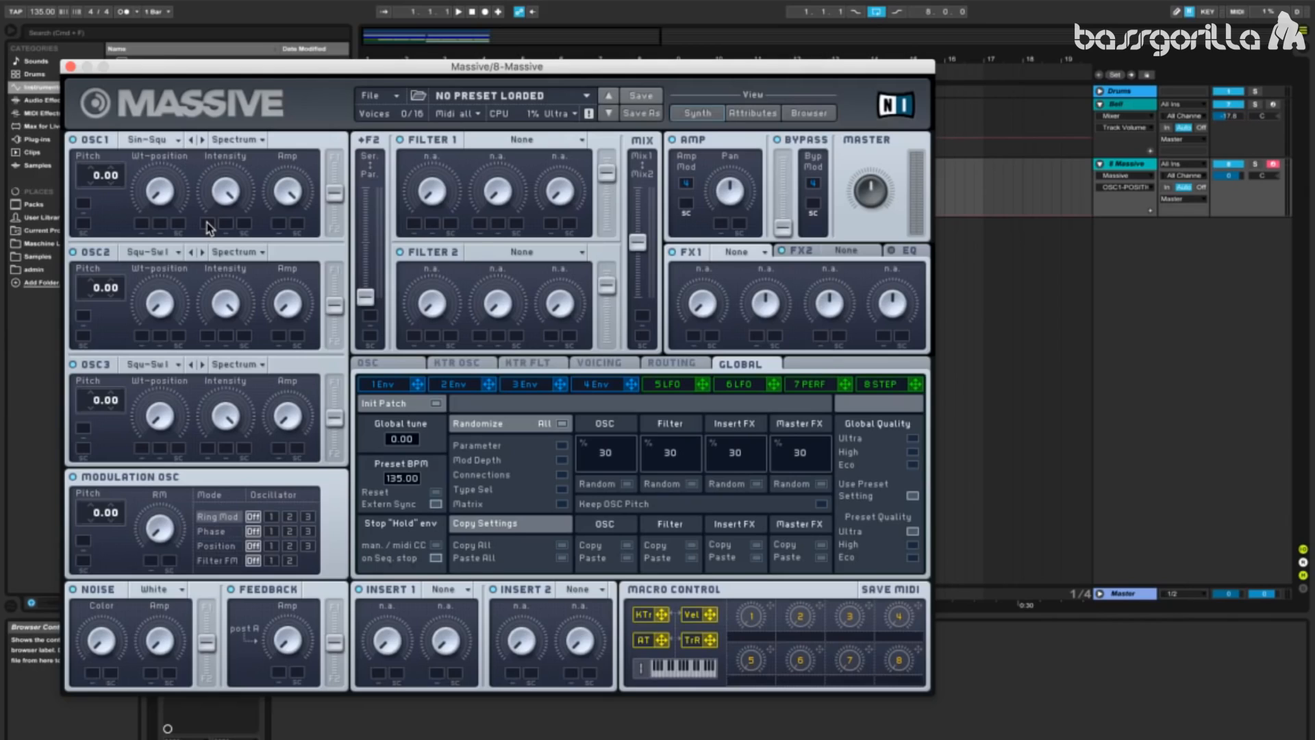
{"action": "mouse_move", "coordinate": [336, 265]}
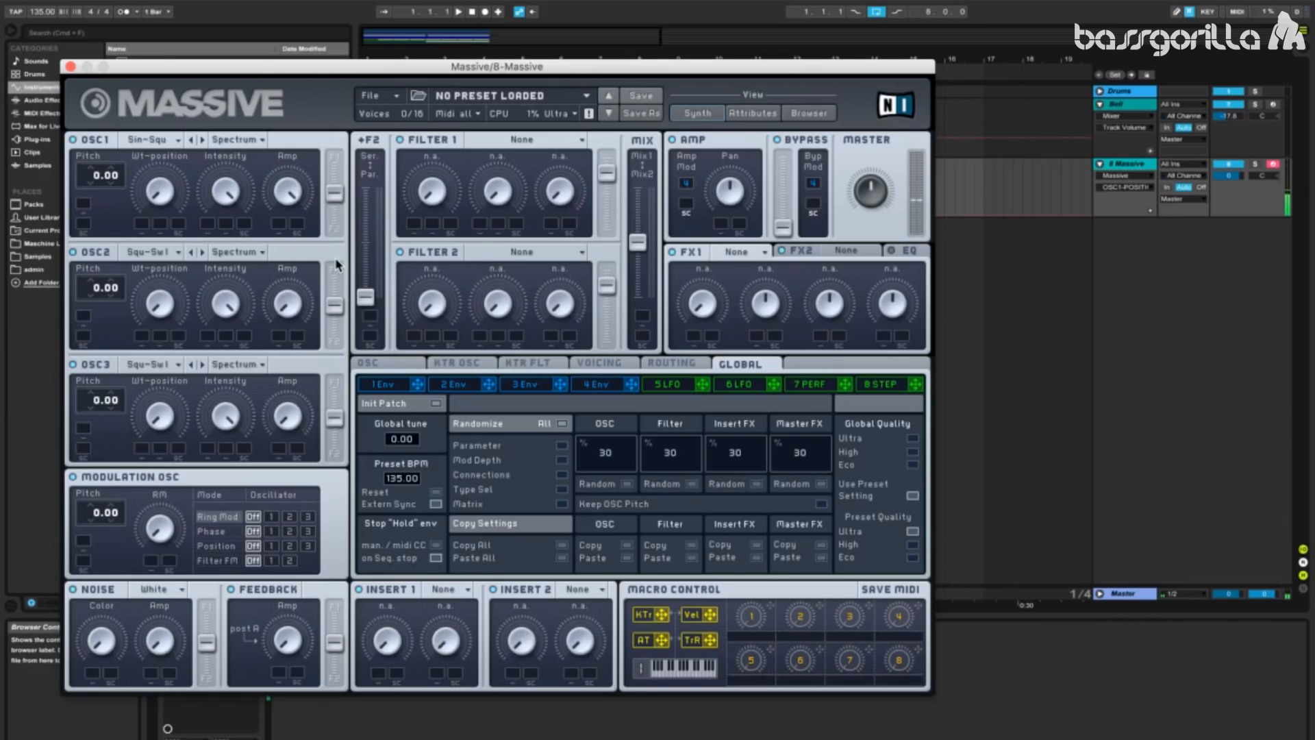
{"action": "mouse_move", "coordinate": [396, 309]}
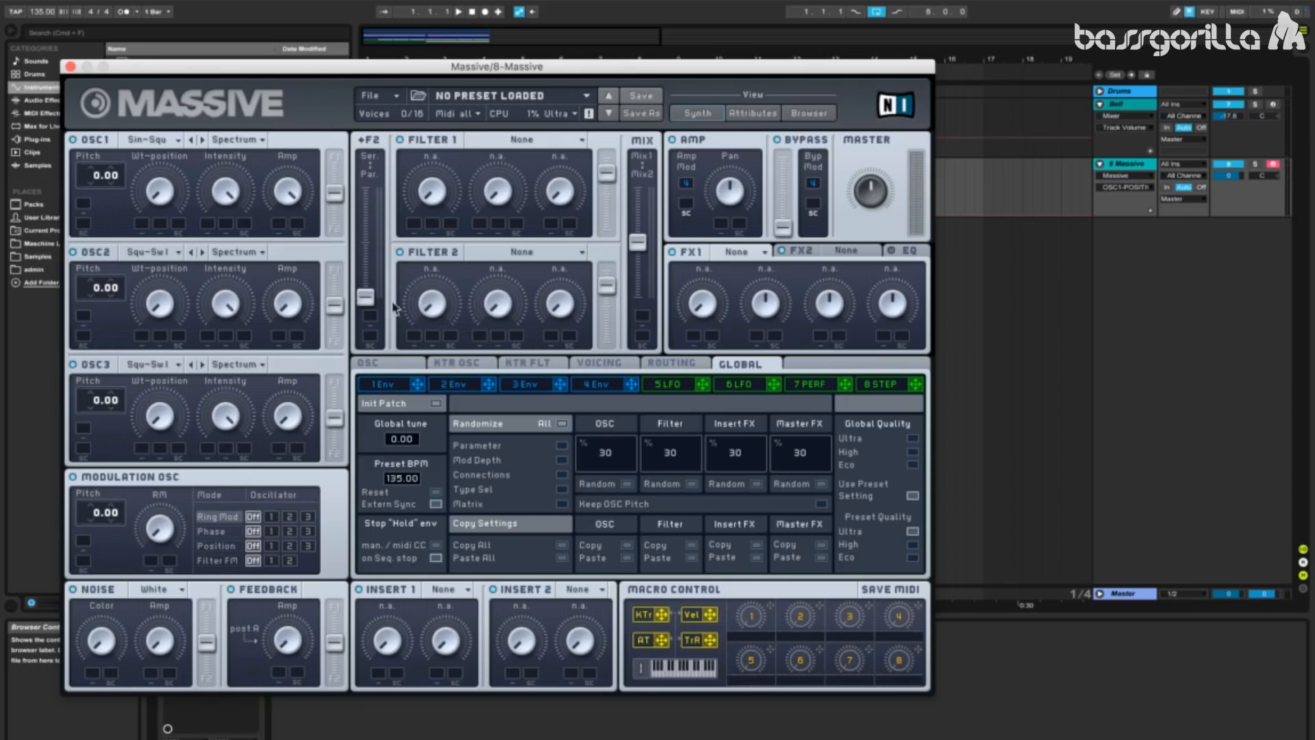
- Bring up the 4 Env page with its curve, attack, decay and release controls
{"action": "left_click", "coordinate": [595, 383]}
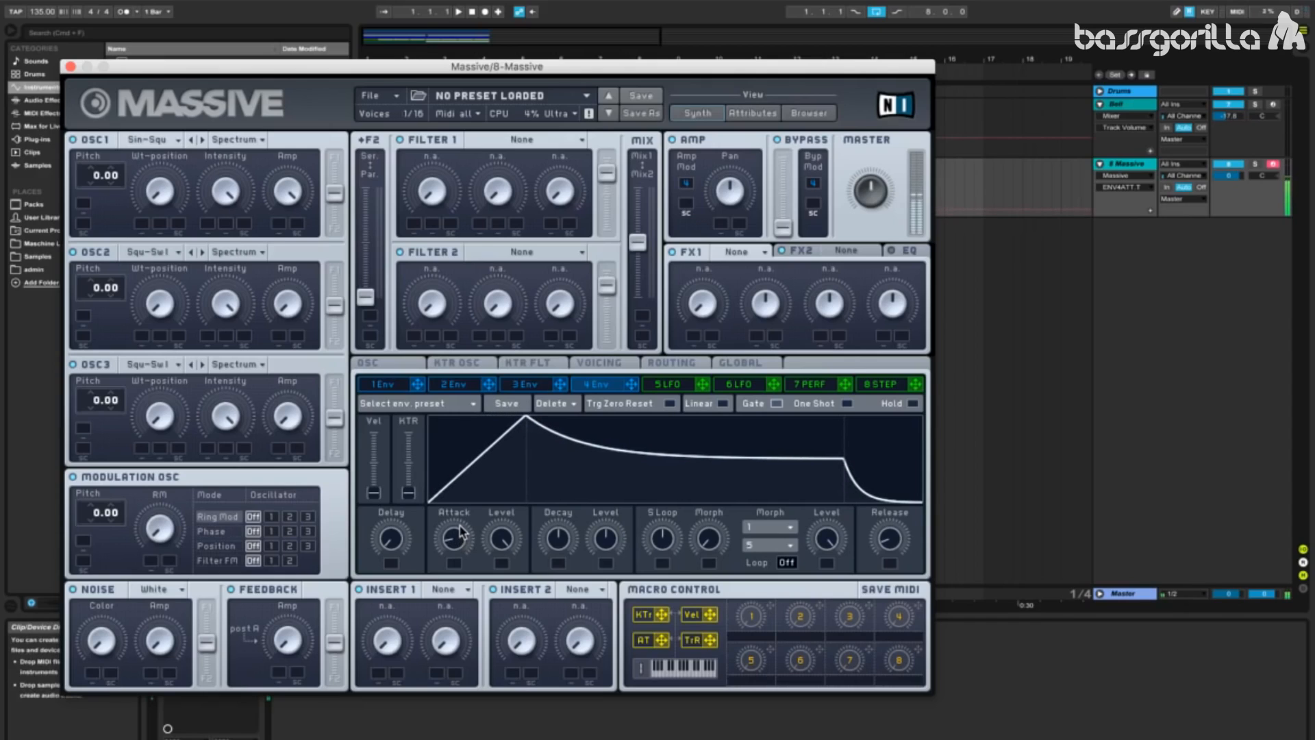
{"action": "mouse_move", "coordinate": [470, 533]}
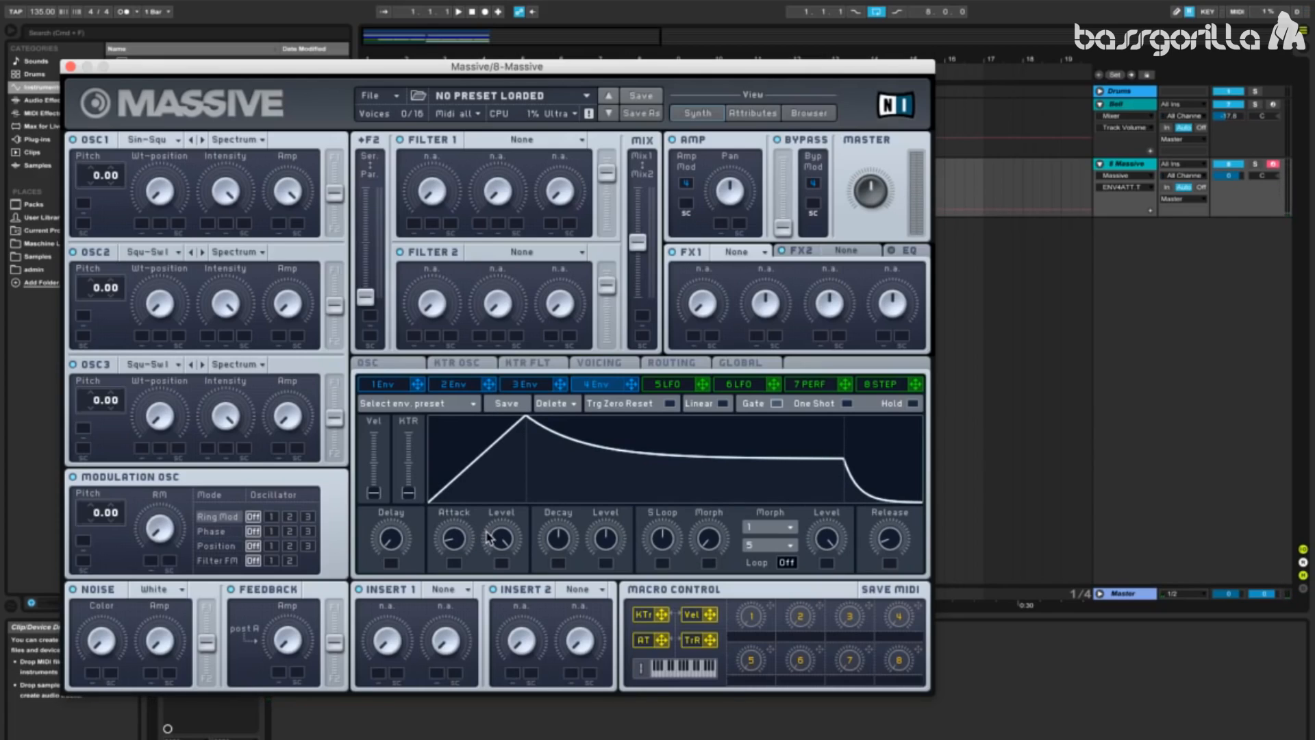
{"action": "mouse_move", "coordinate": [1156, 97]}
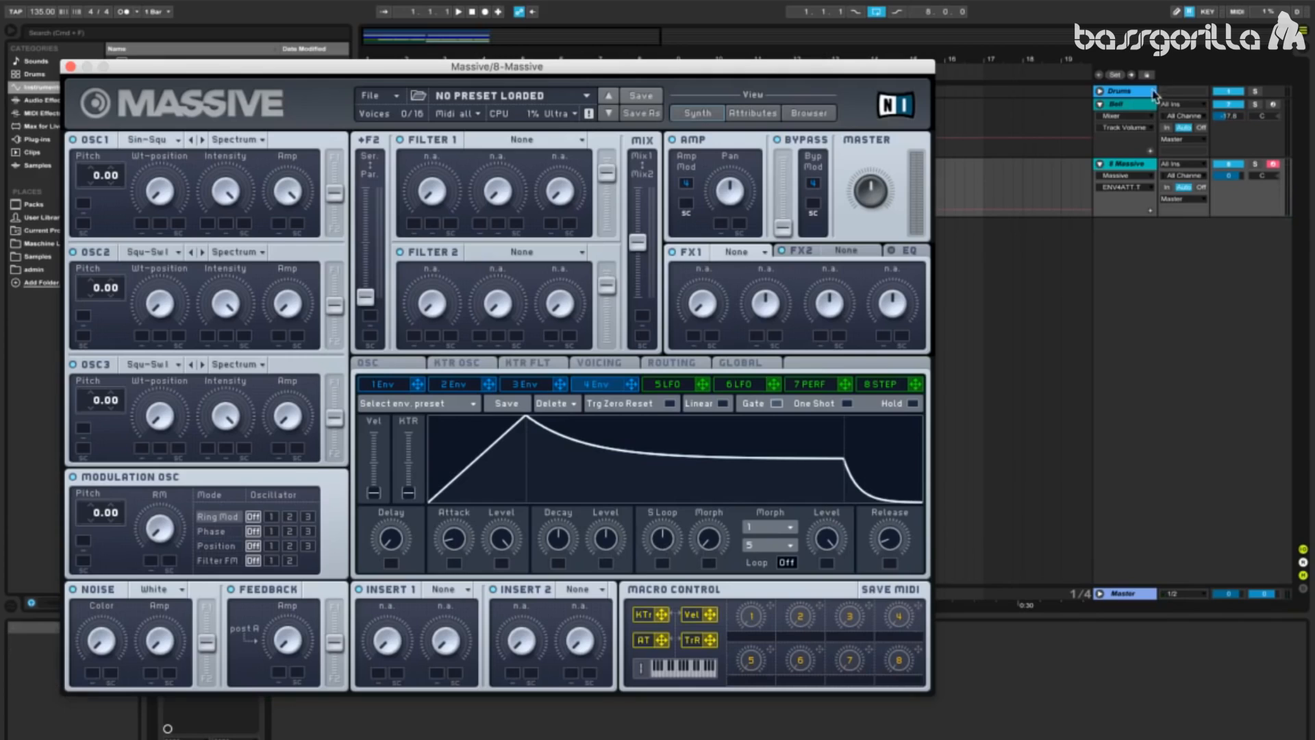
{"action": "left_click", "coordinate": [1154, 95]}
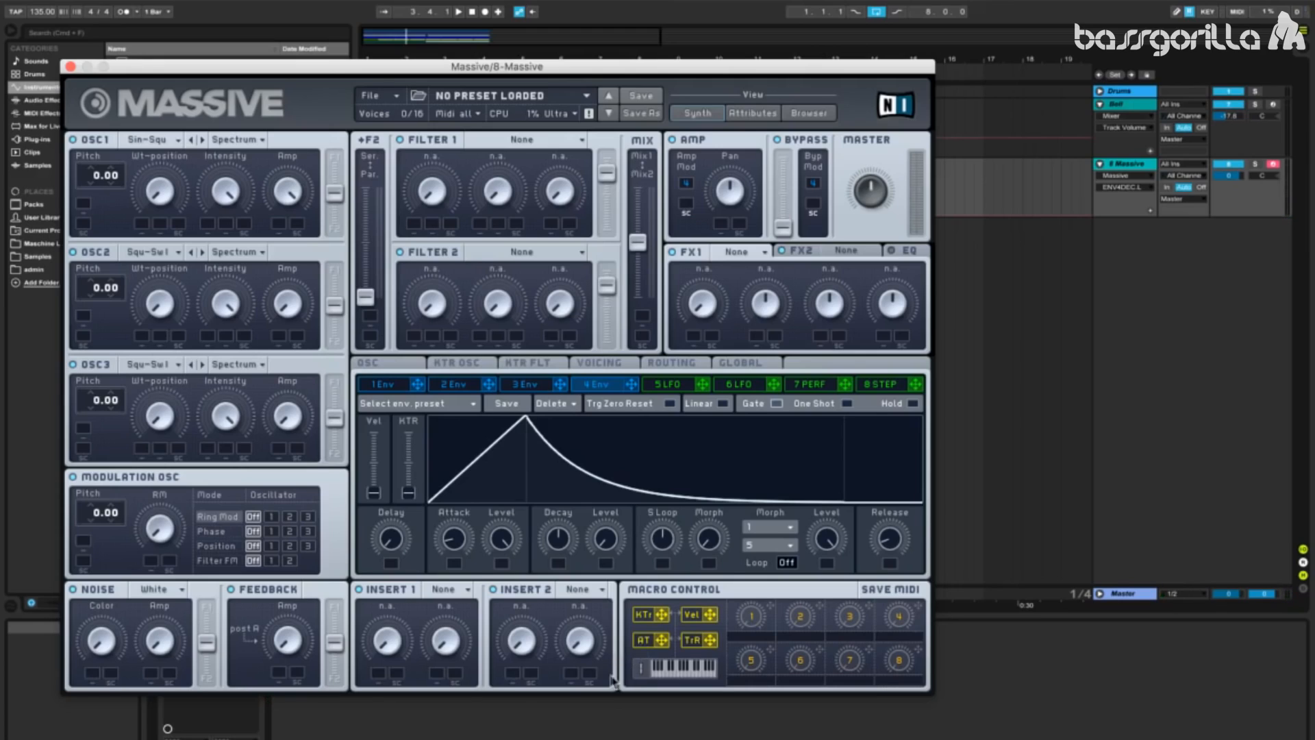
{"action": "mouse_move", "coordinate": [558, 544]}
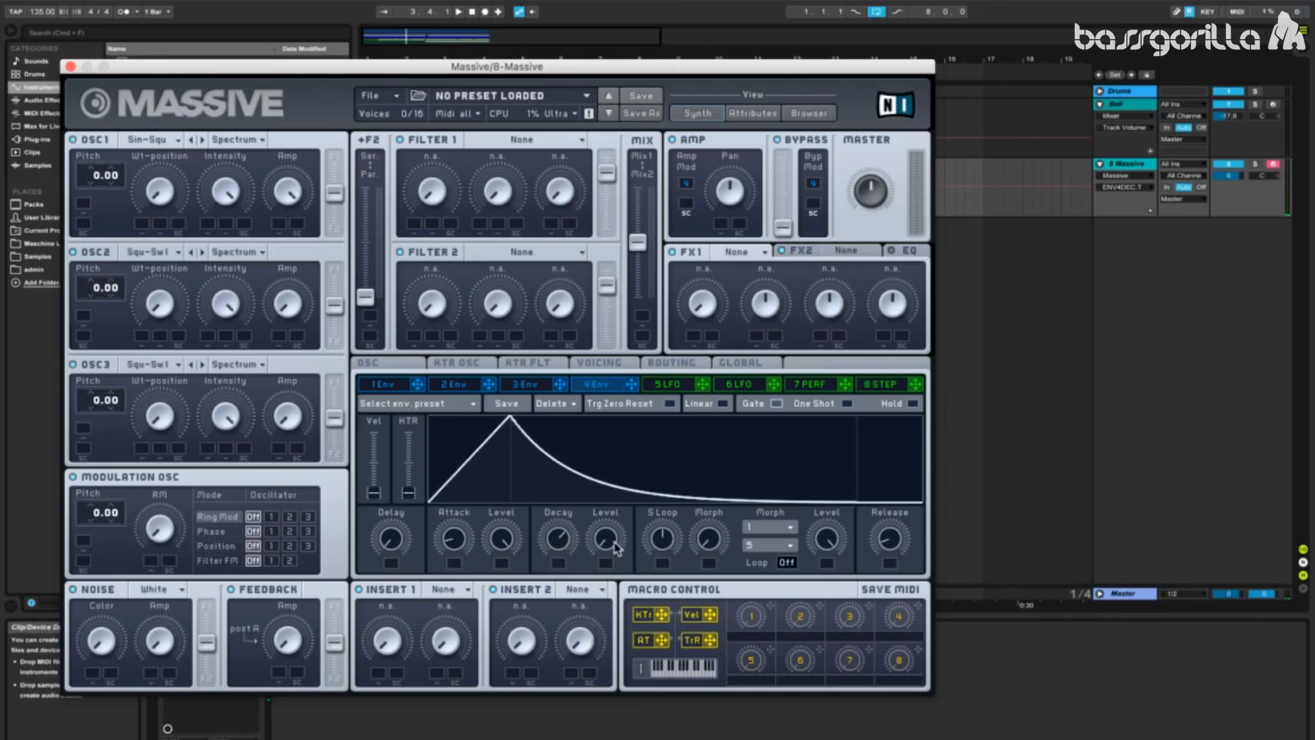
{"action": "mouse_move", "coordinate": [557, 541]}
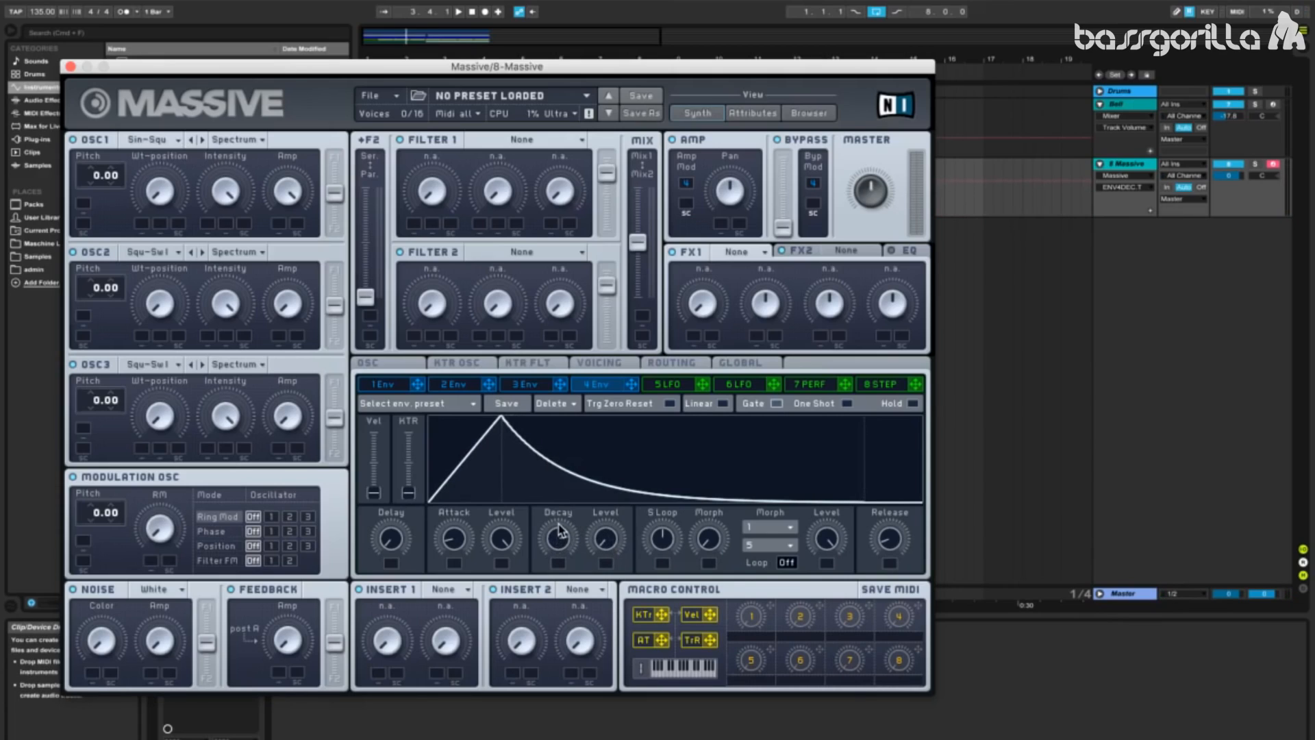
{"action": "mouse_move", "coordinate": [562, 533]}
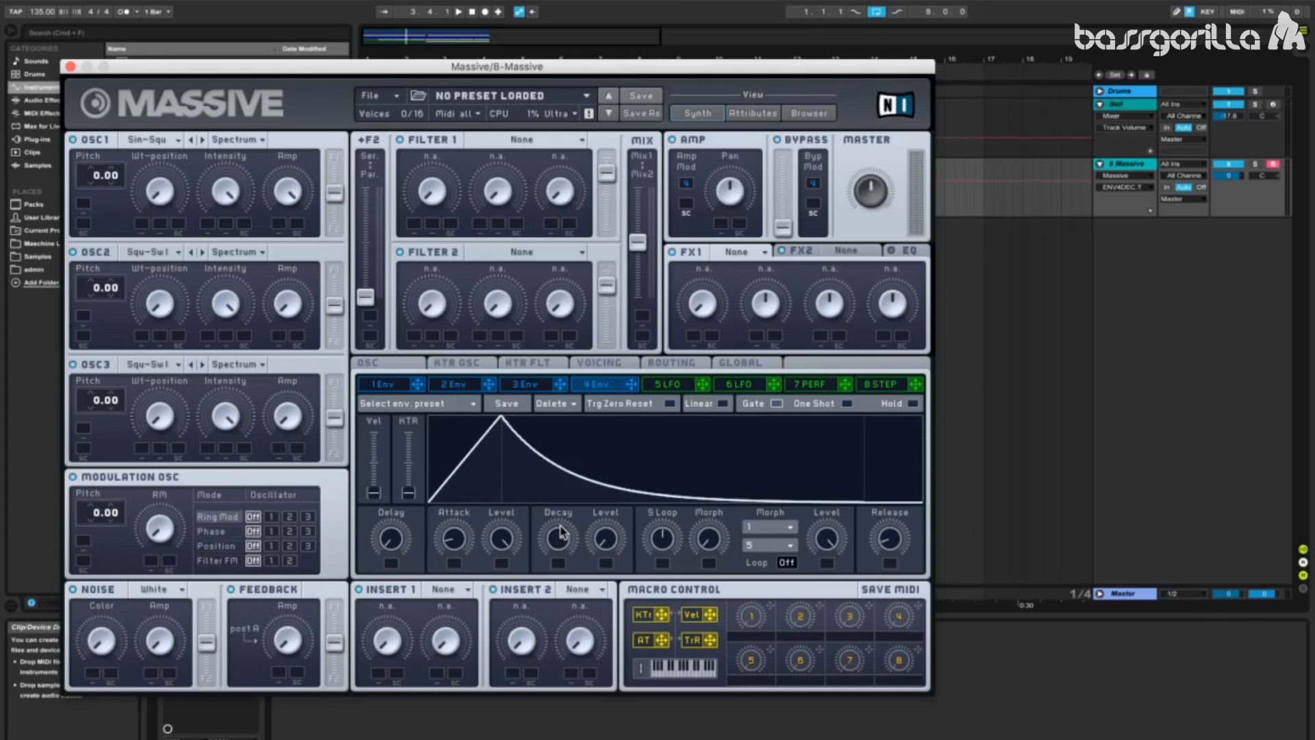
{"action": "mouse_move", "coordinate": [584, 538]}
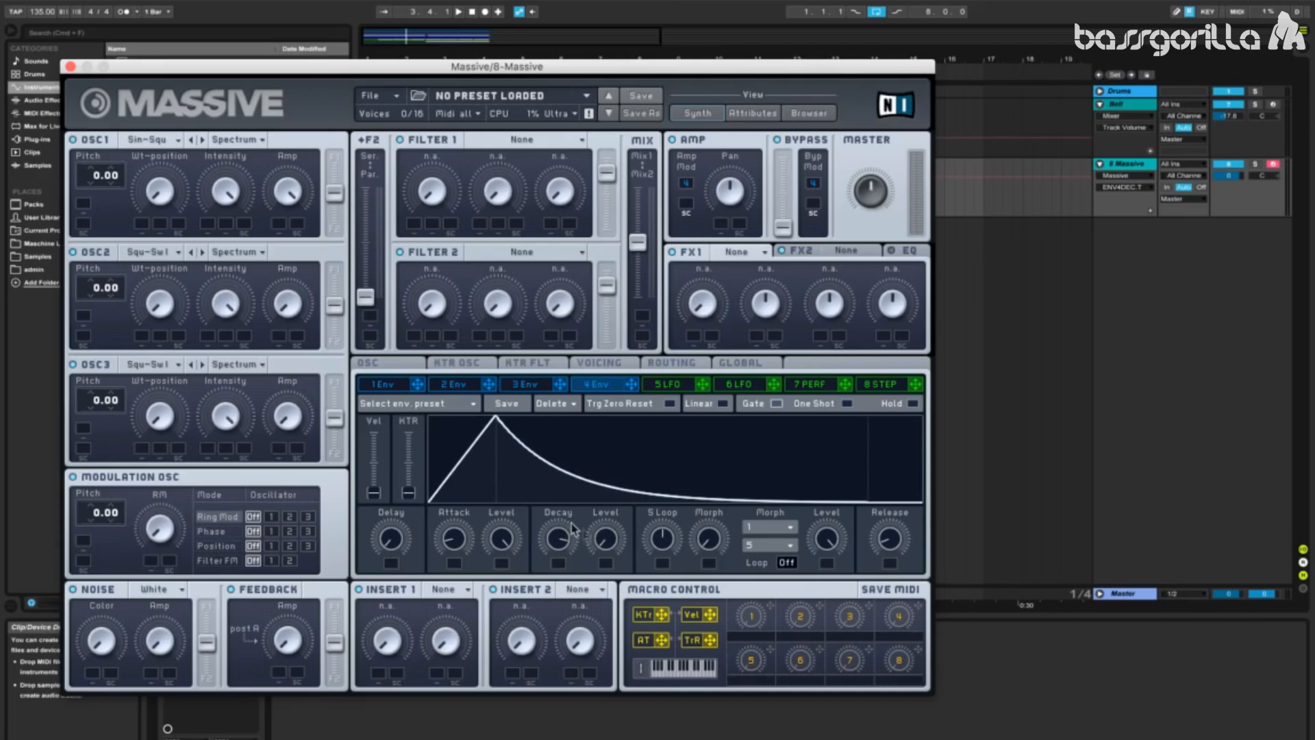
{"action": "mouse_move", "coordinate": [581, 526]}
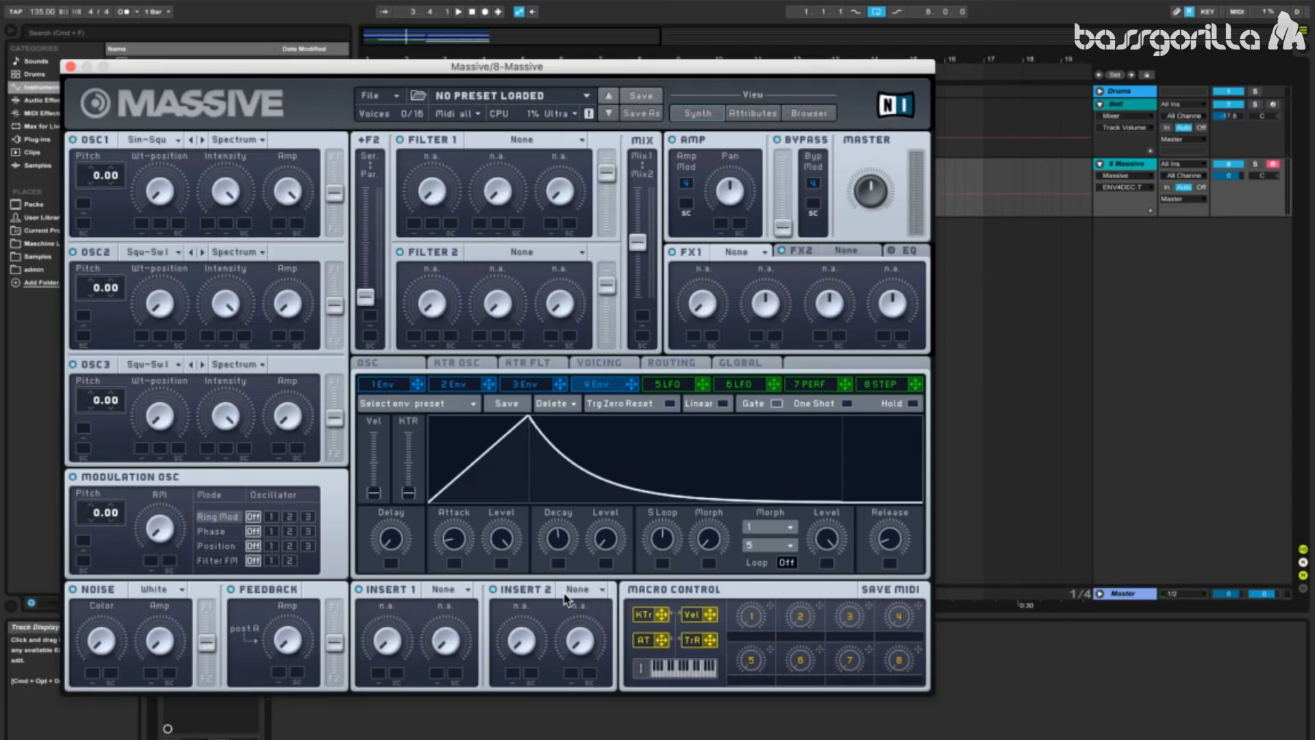
{"action": "mouse_move", "coordinate": [576, 552]}
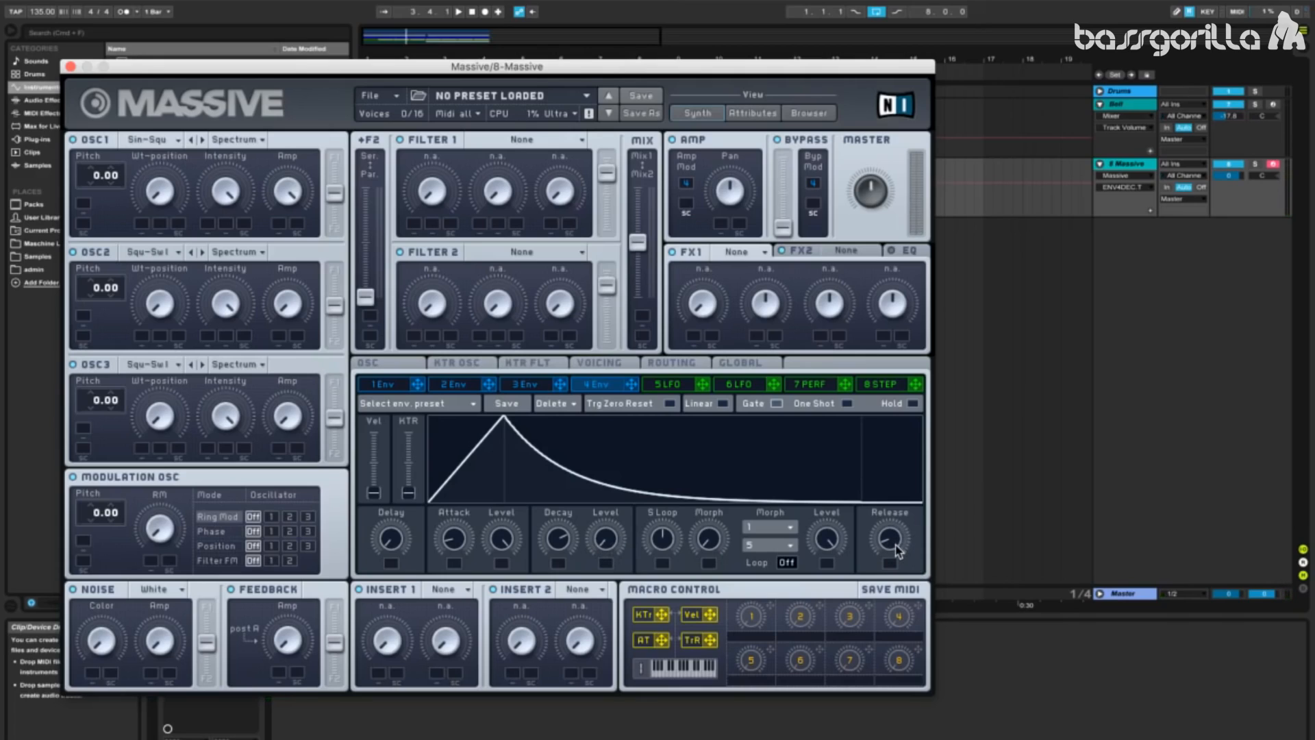
{"action": "mouse_move", "coordinate": [897, 552]}
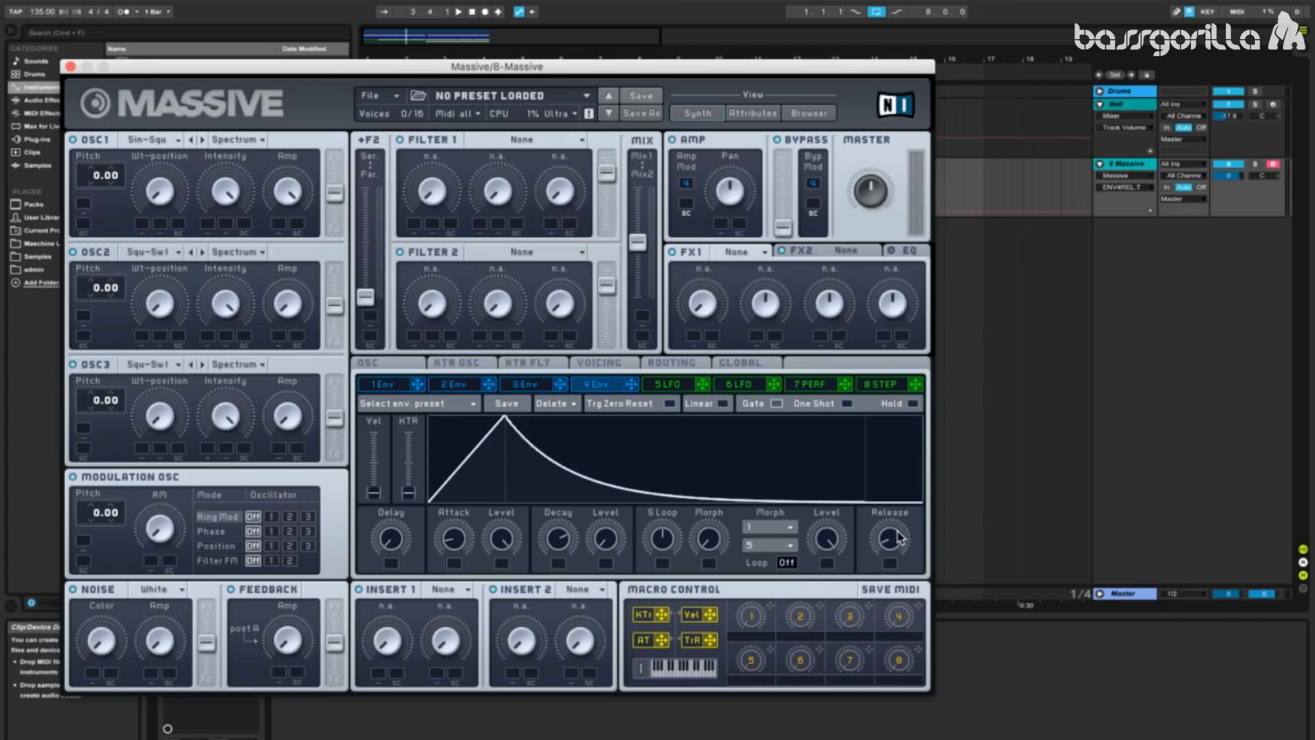
{"action": "mouse_move", "coordinate": [655, 410]}
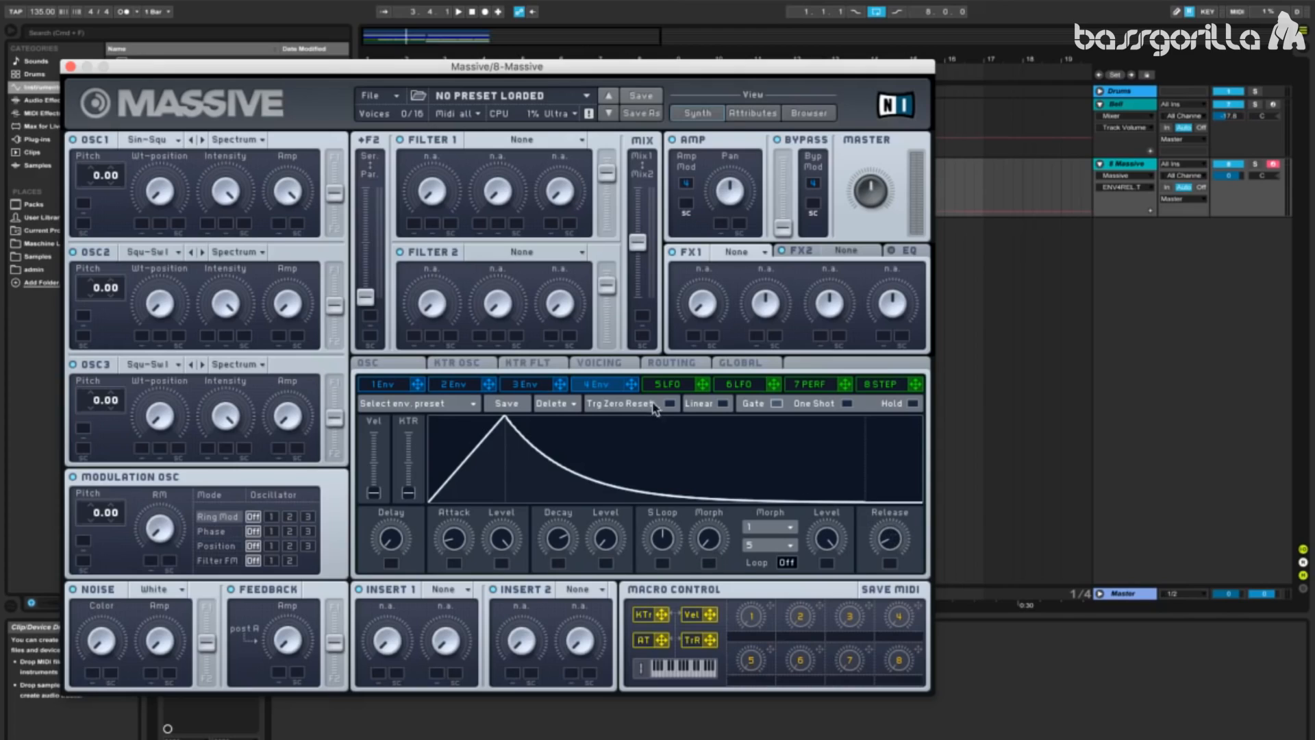
- Open Massive's Voicing page showing voice count and unison settings
{"action": "left_click", "coordinate": [598, 362]}
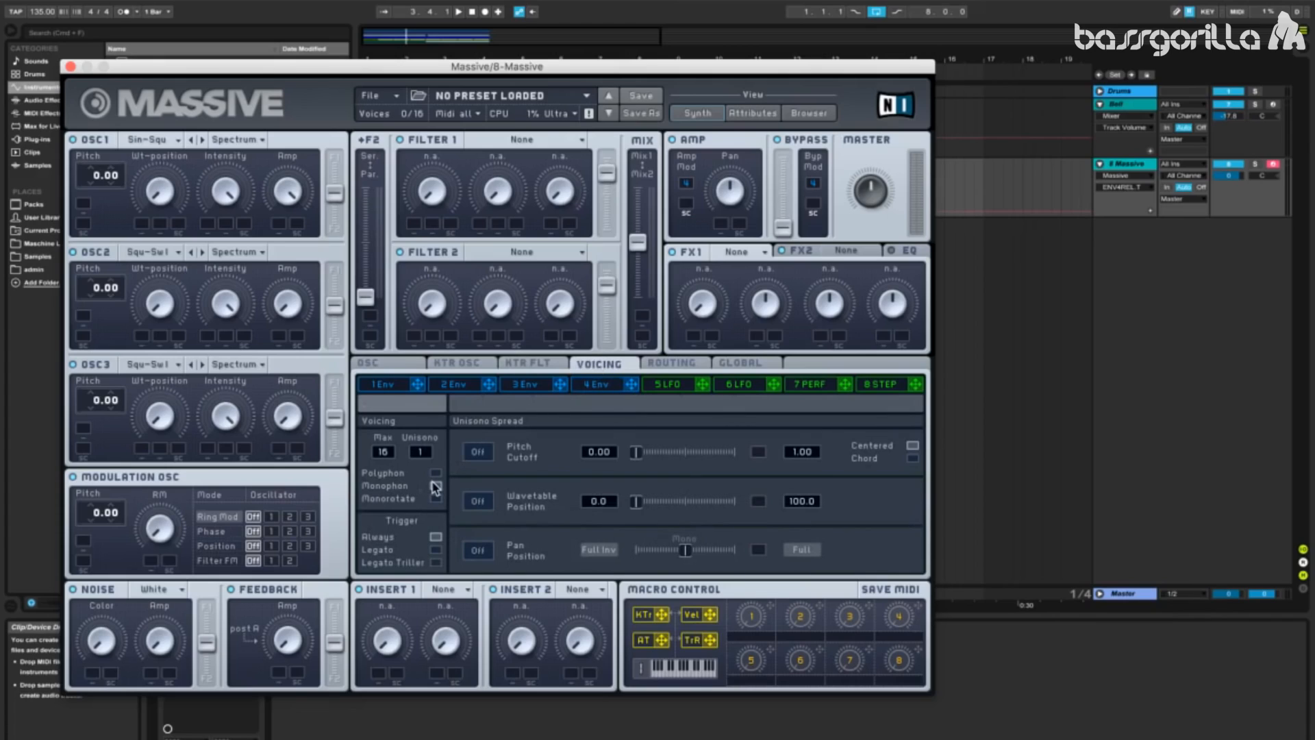
{"action": "mouse_move", "coordinate": [433, 488]}
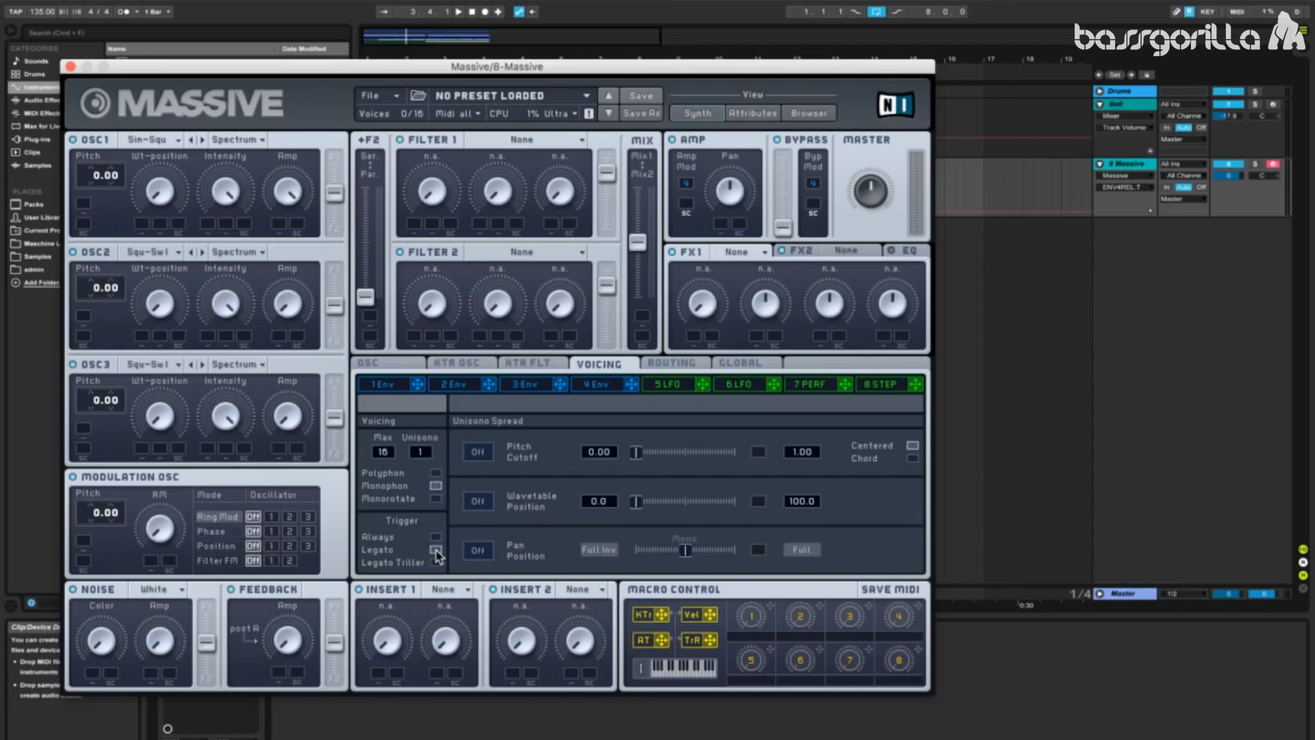
{"action": "mouse_move", "coordinate": [408, 557]}
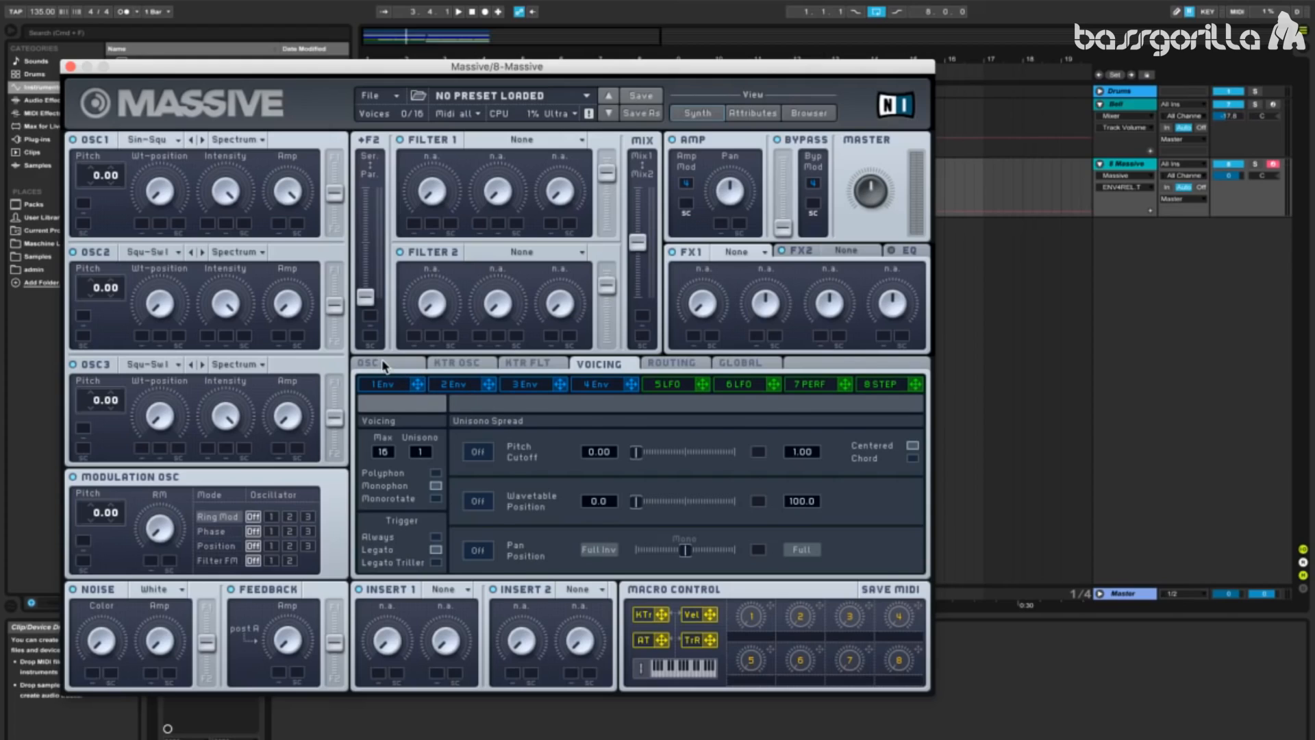
- Show Massive's OSC page with glide and pitchbend settings
{"action": "left_click", "coordinate": [367, 363]}
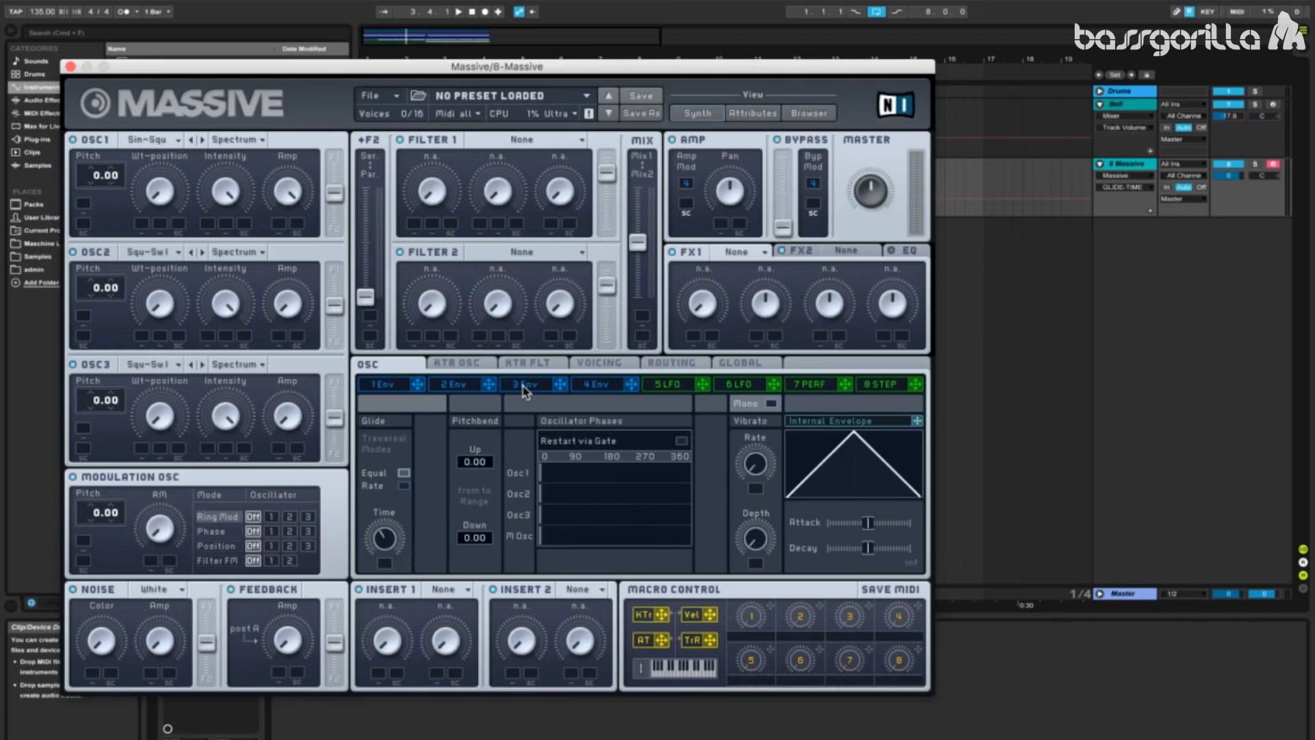
- Switch from 3 Env to 4 Env and back to the third envelope
{"action": "left_click", "coordinate": [523, 384]}
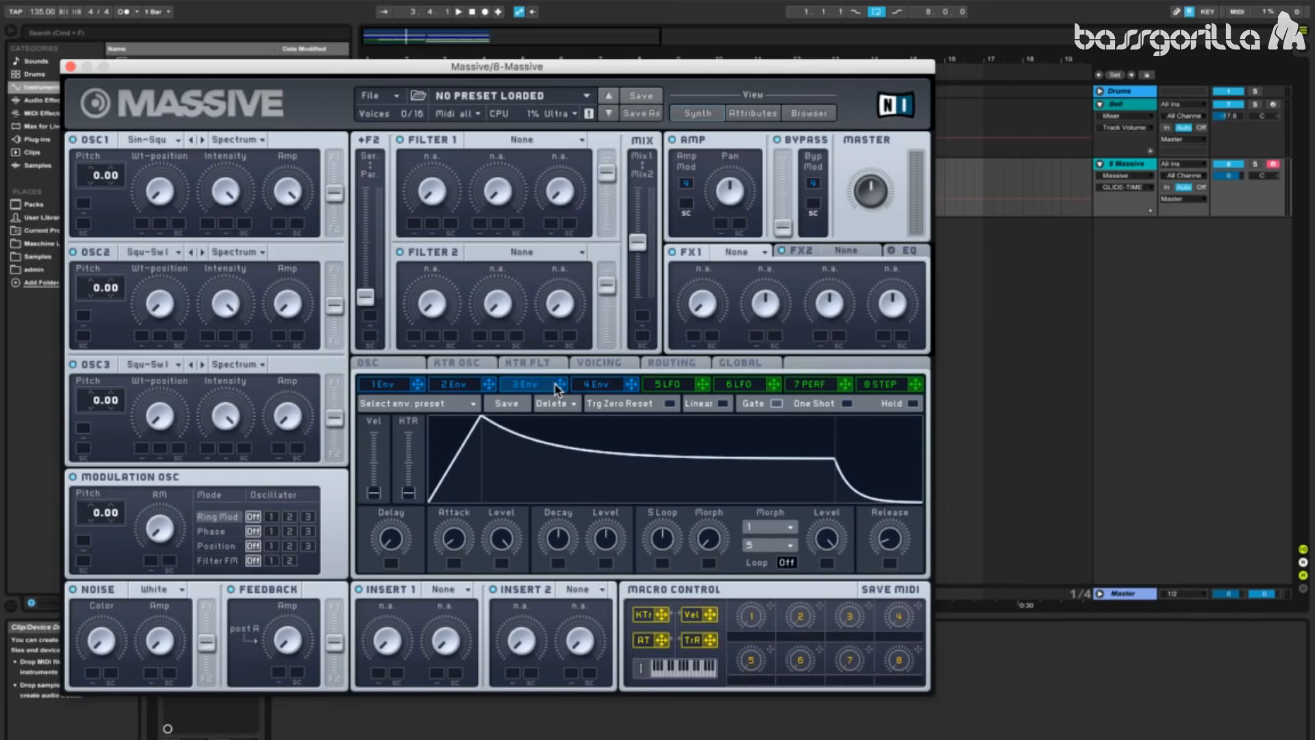
{"action": "left_click", "coordinate": [595, 383]}
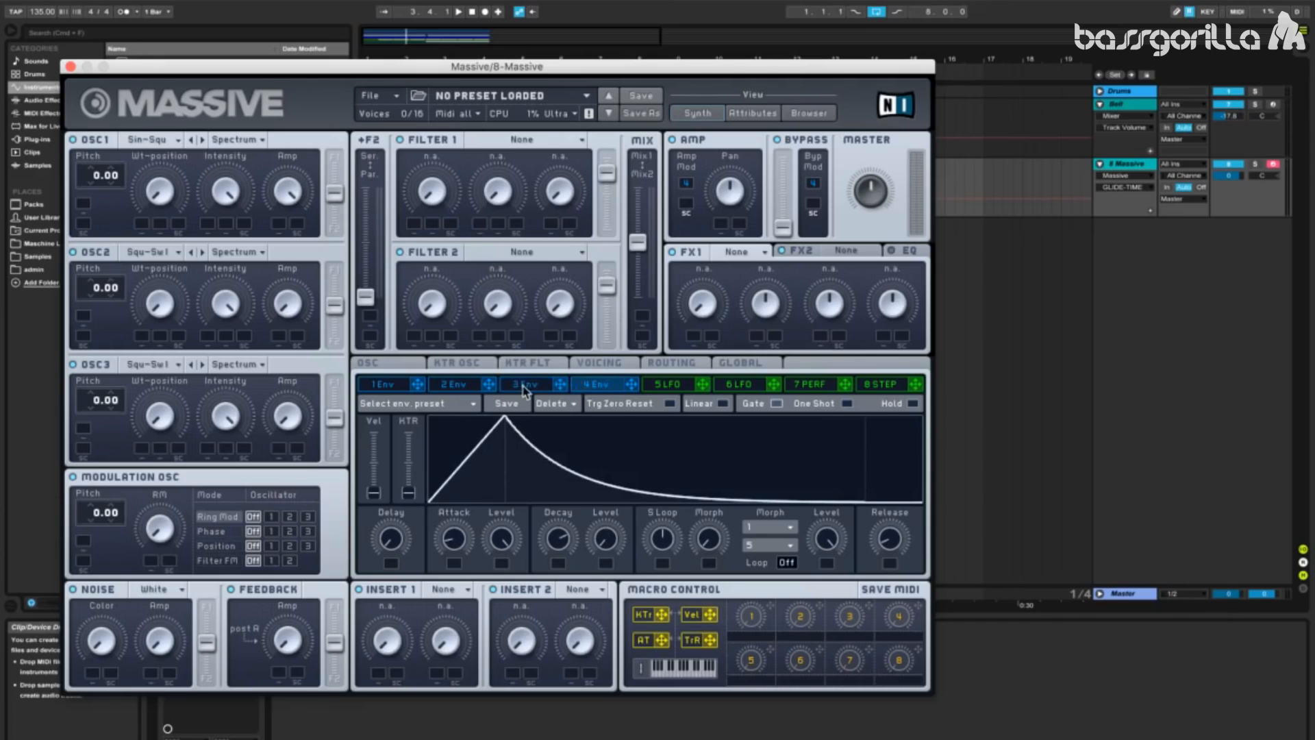
{"action": "left_click", "coordinate": [524, 384]}
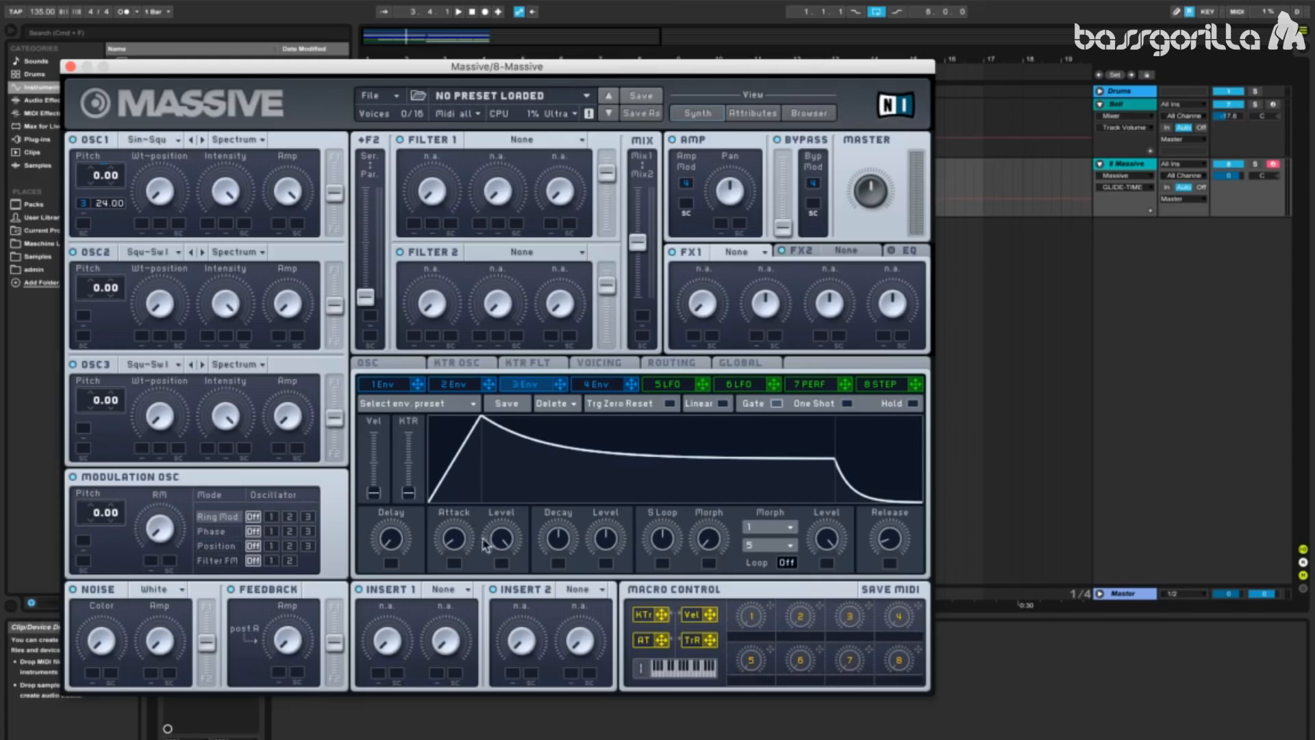
- Lower the third envelope's Decay Level so it drops quickly with no sustain
{"action": "left_click_drag", "start_coordinate": [453, 541], "coordinate": [453, 553]}
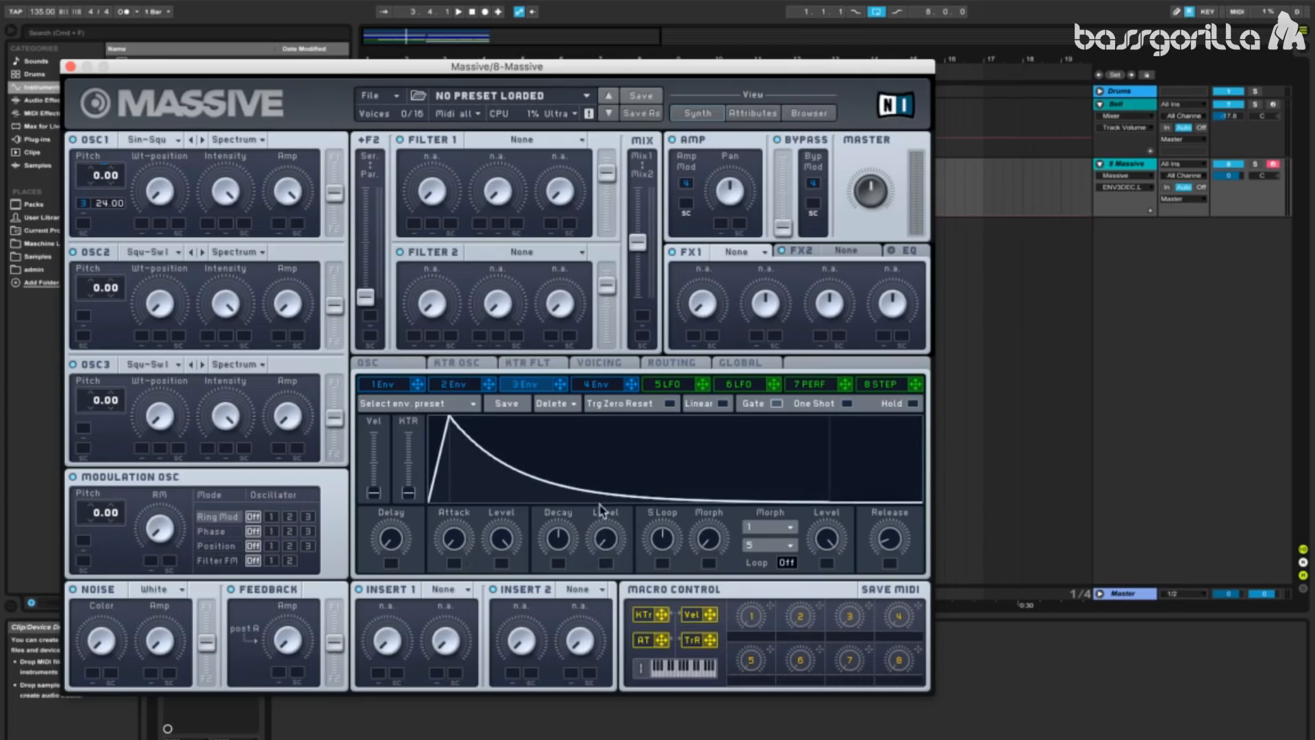
{"action": "mouse_move", "coordinate": [564, 546]}
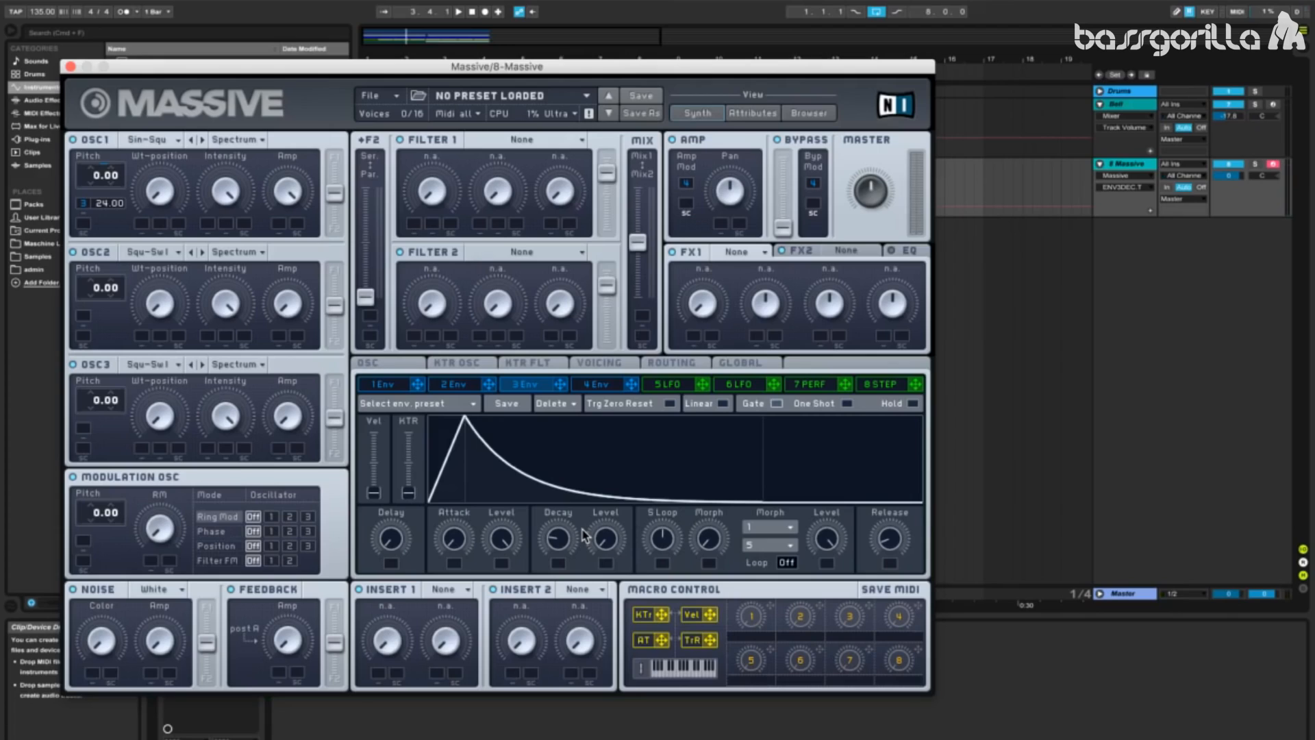
{"action": "mouse_move", "coordinate": [634, 443]}
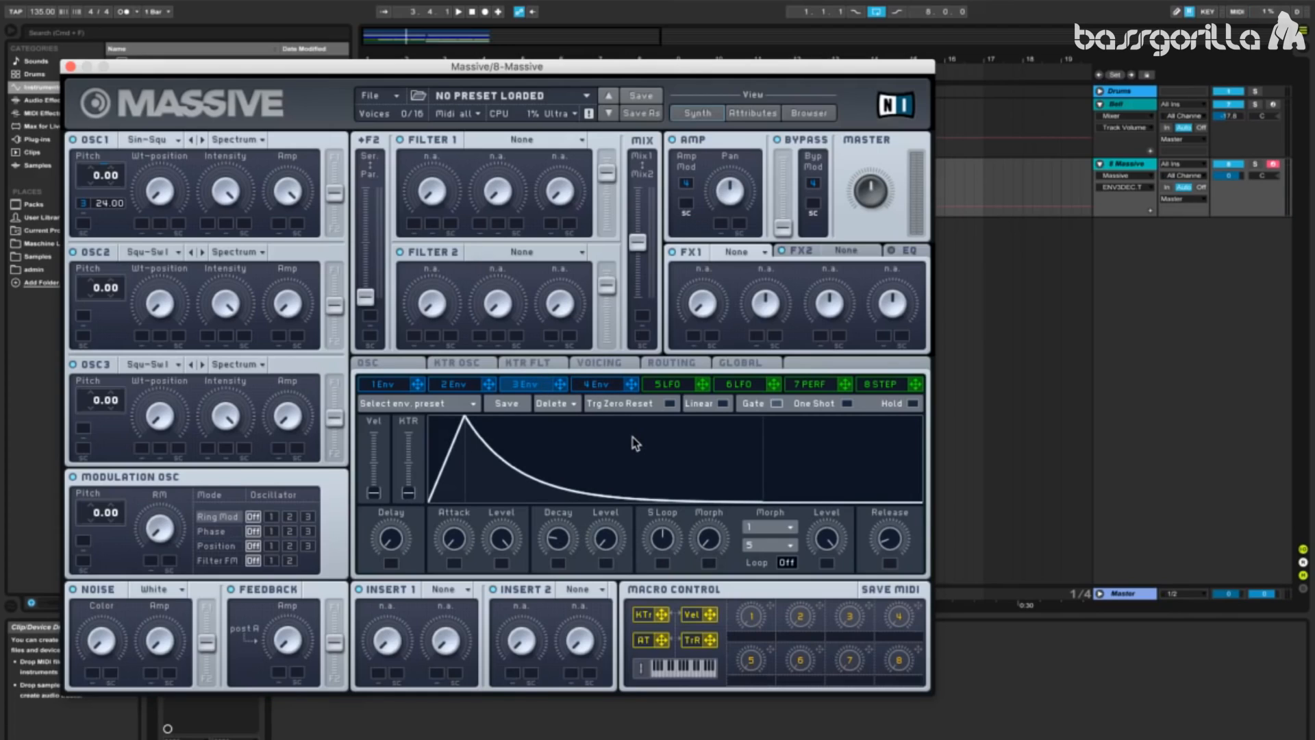
{"action": "mouse_move", "coordinate": [601, 393]}
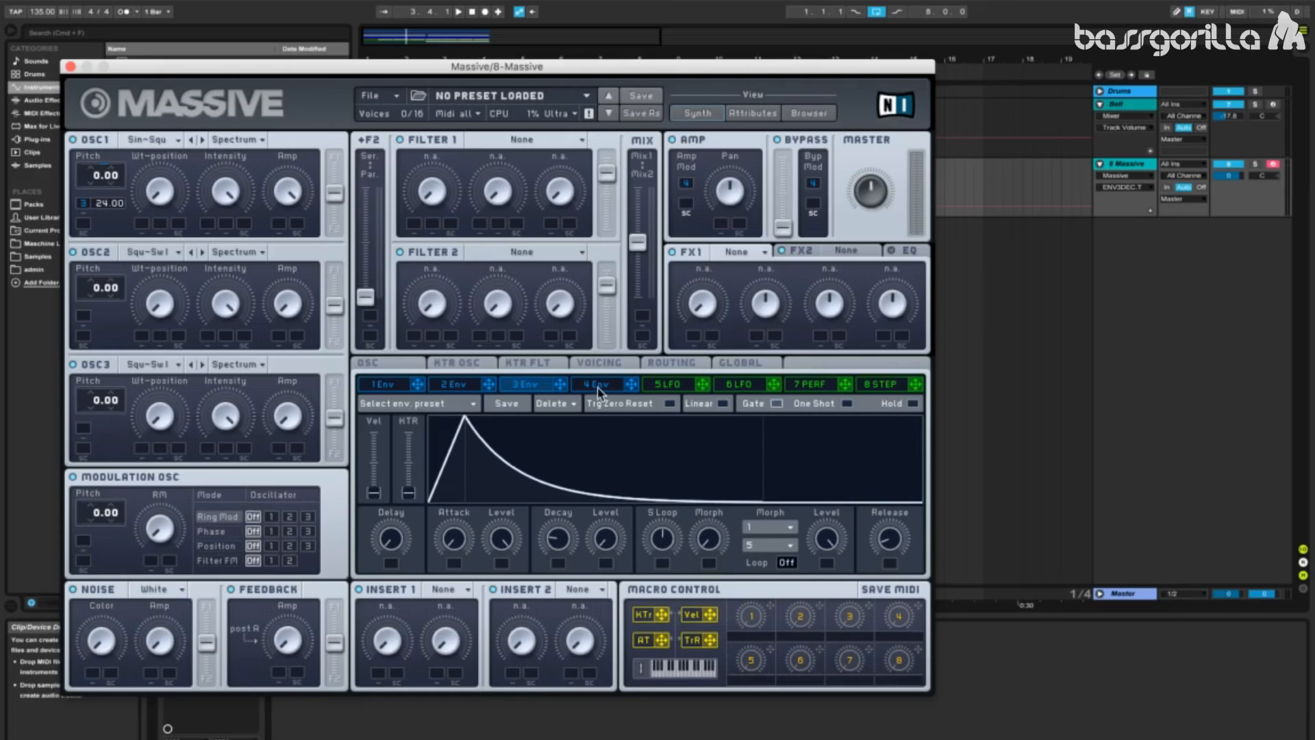
- Return to the 4 Env page to edit its attack and decay shape
{"action": "left_click", "coordinate": [597, 384]}
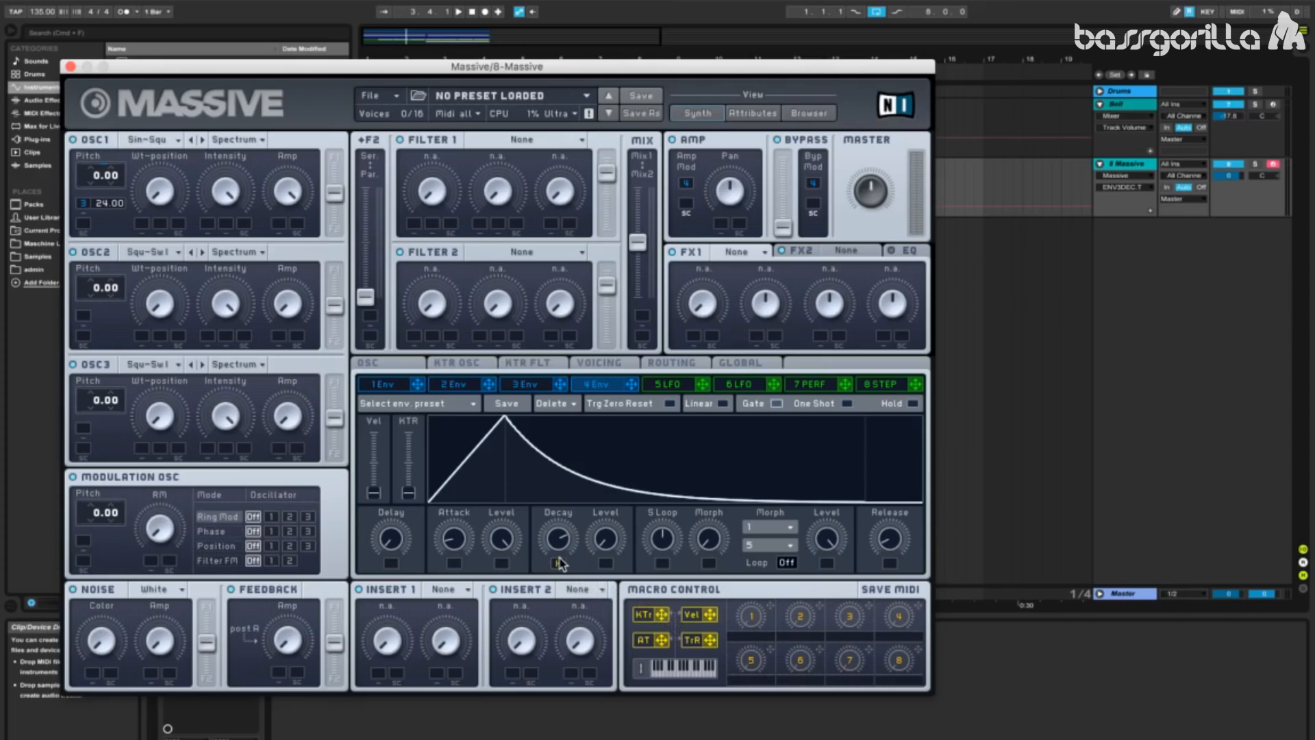
{"action": "mouse_move", "coordinate": [561, 569]}
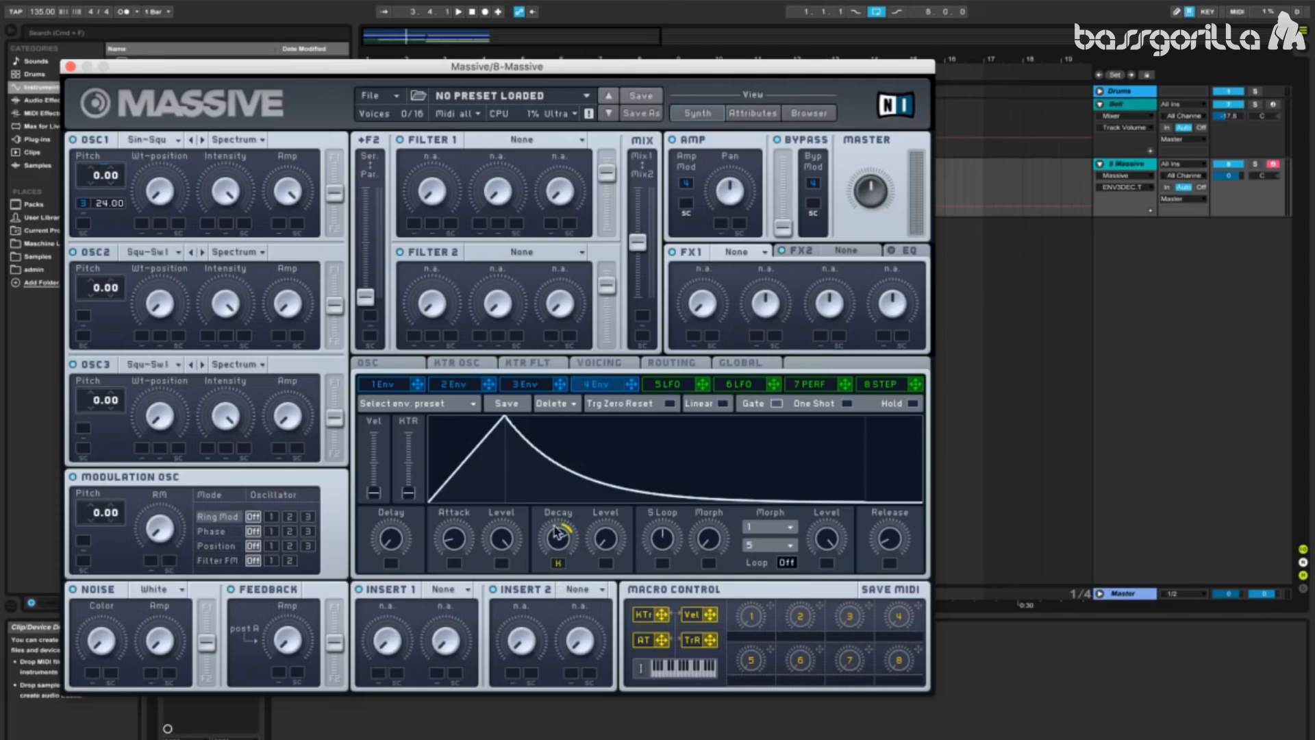
{"action": "mouse_move", "coordinate": [571, 541]}
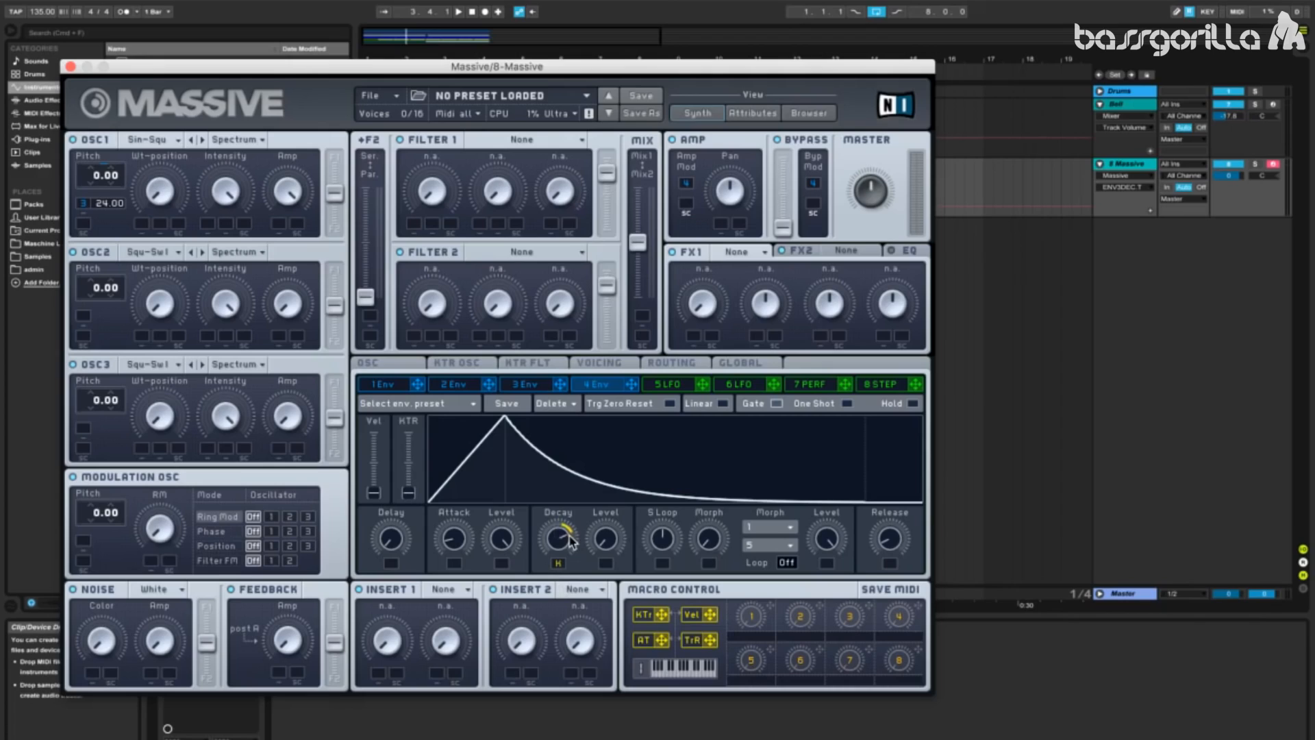
{"action": "mouse_move", "coordinate": [573, 545]}
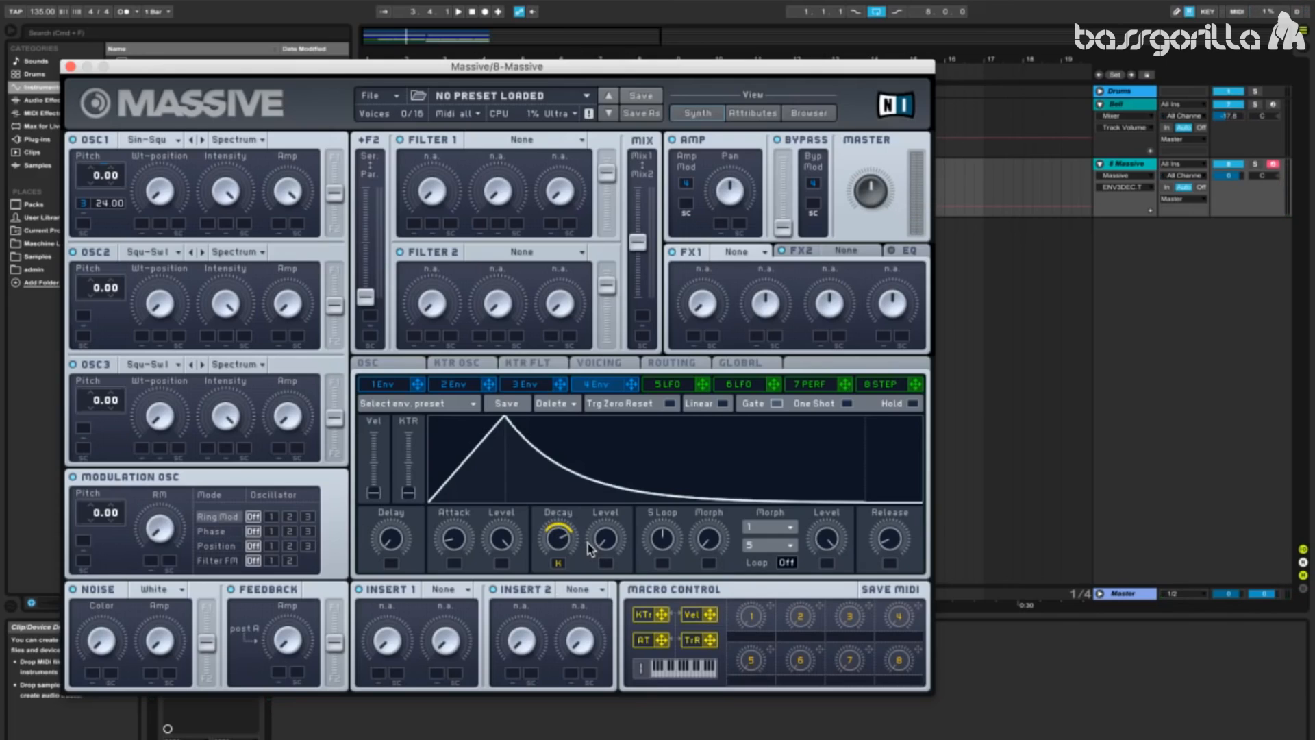
{"action": "mouse_move", "coordinate": [591, 550]}
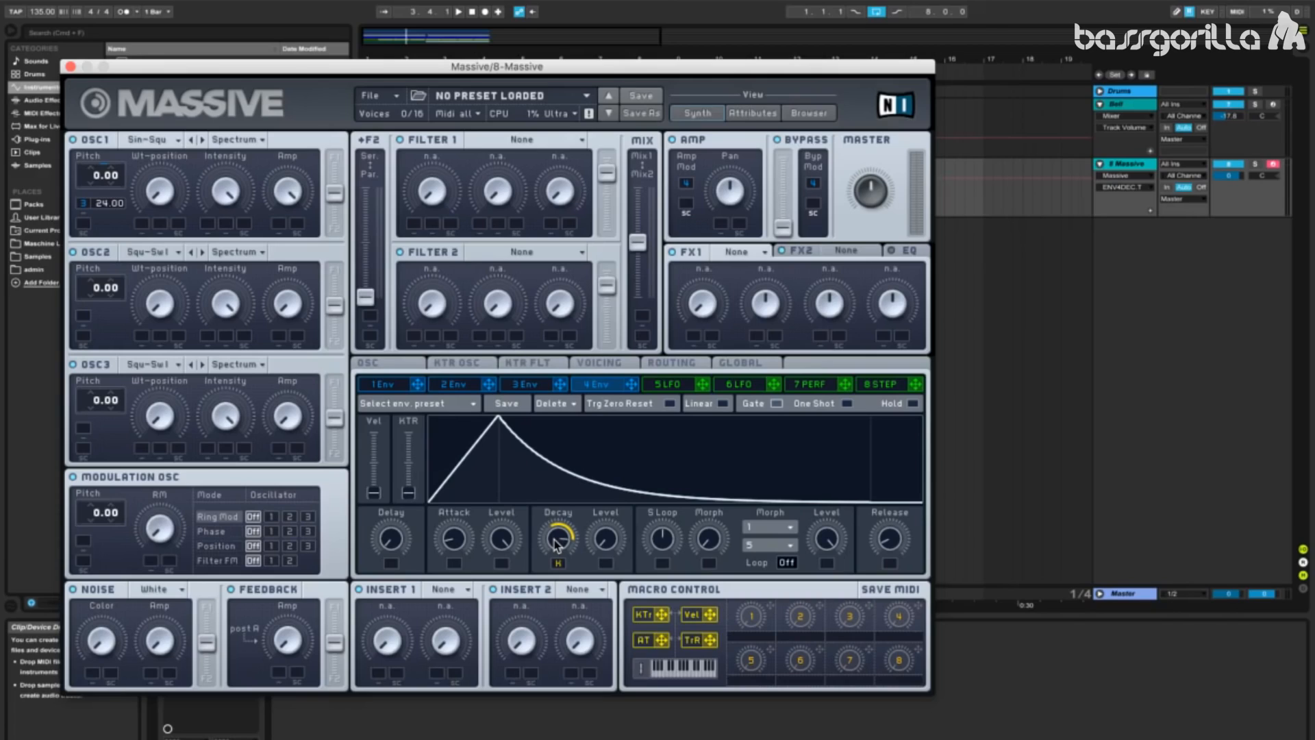
{"action": "mouse_move", "coordinate": [538, 551]}
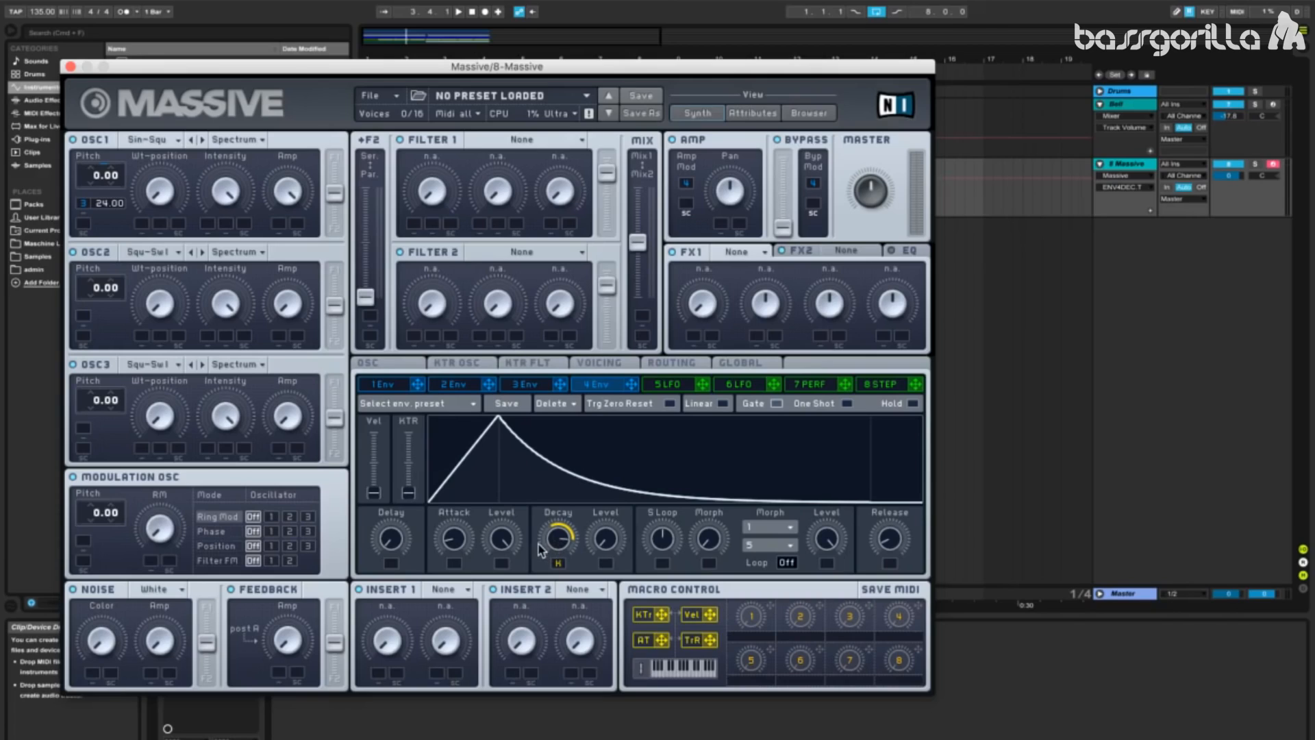
{"action": "mouse_move", "coordinate": [719, 279]}
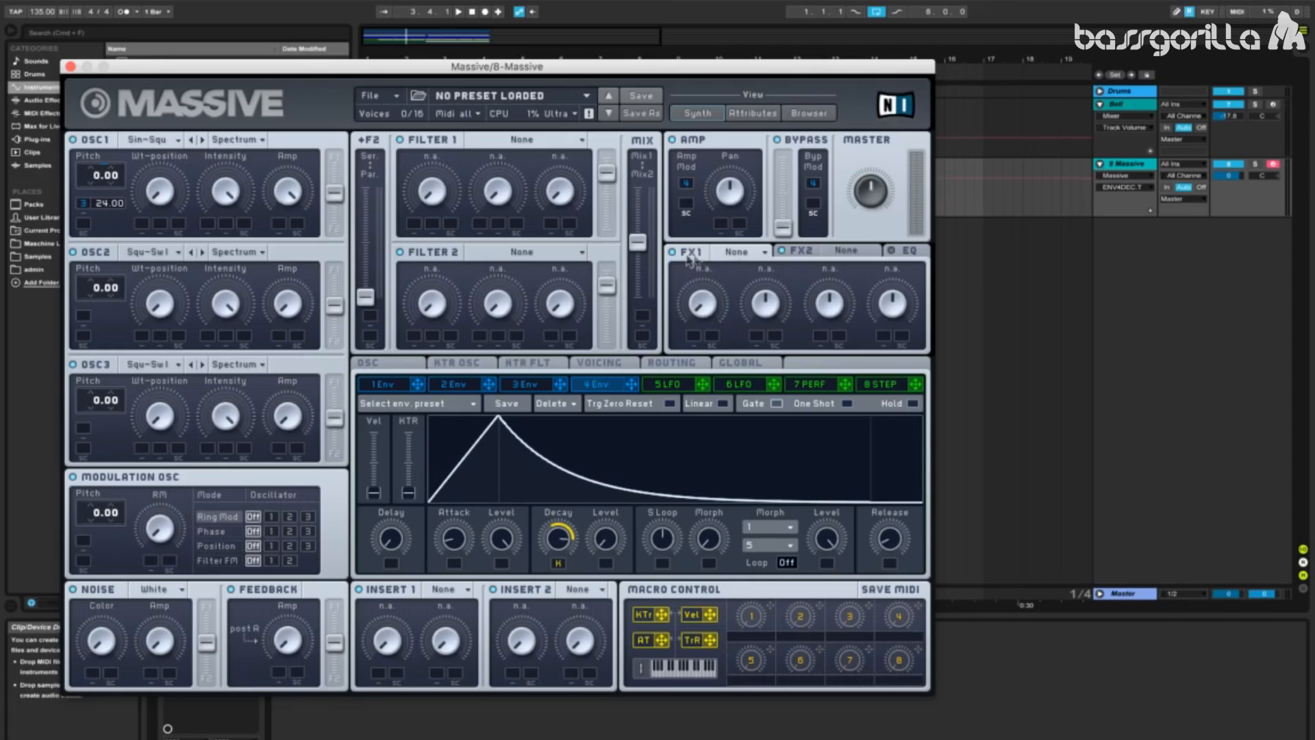
- Open the effect-type list for Massive's first effect slot
{"action": "left_click", "coordinate": [741, 251]}
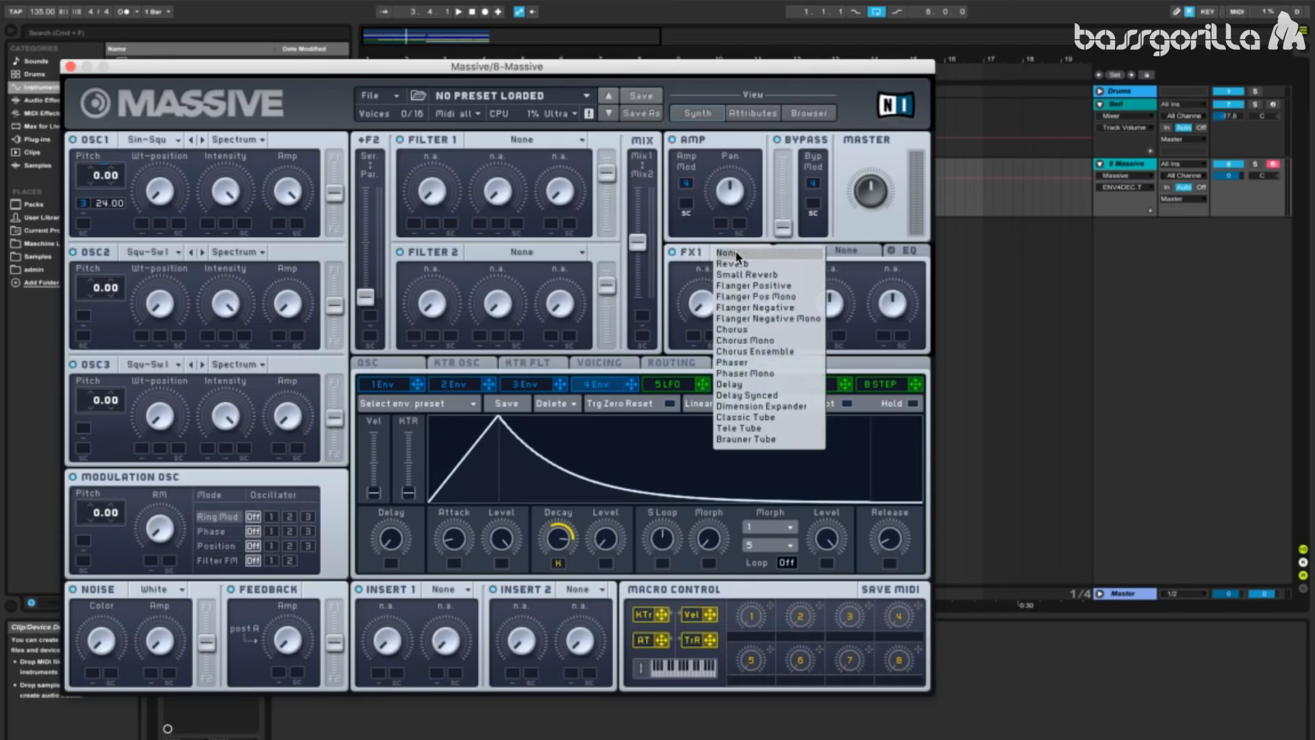
{"action": "mouse_move", "coordinate": [744, 418]}
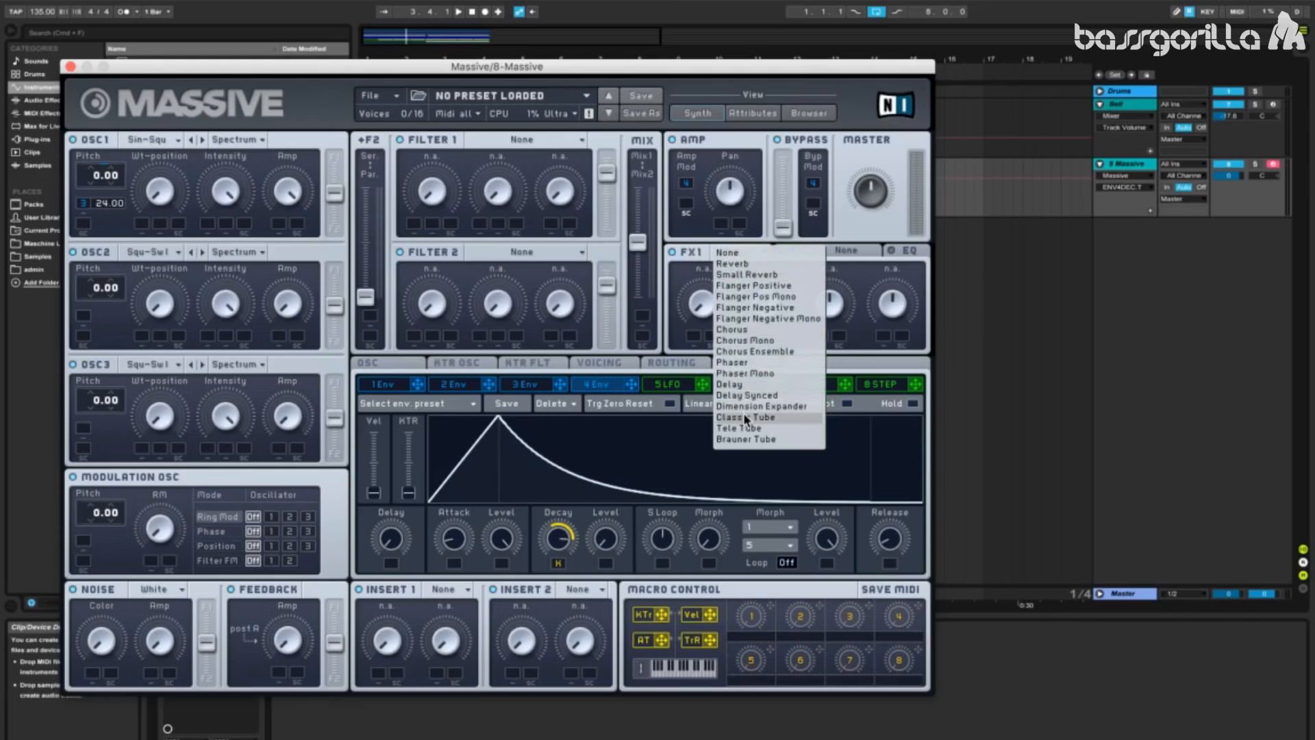
- Load Classic Tube distortion into Massive's FX1 slot
{"action": "left_click", "coordinate": [744, 417]}
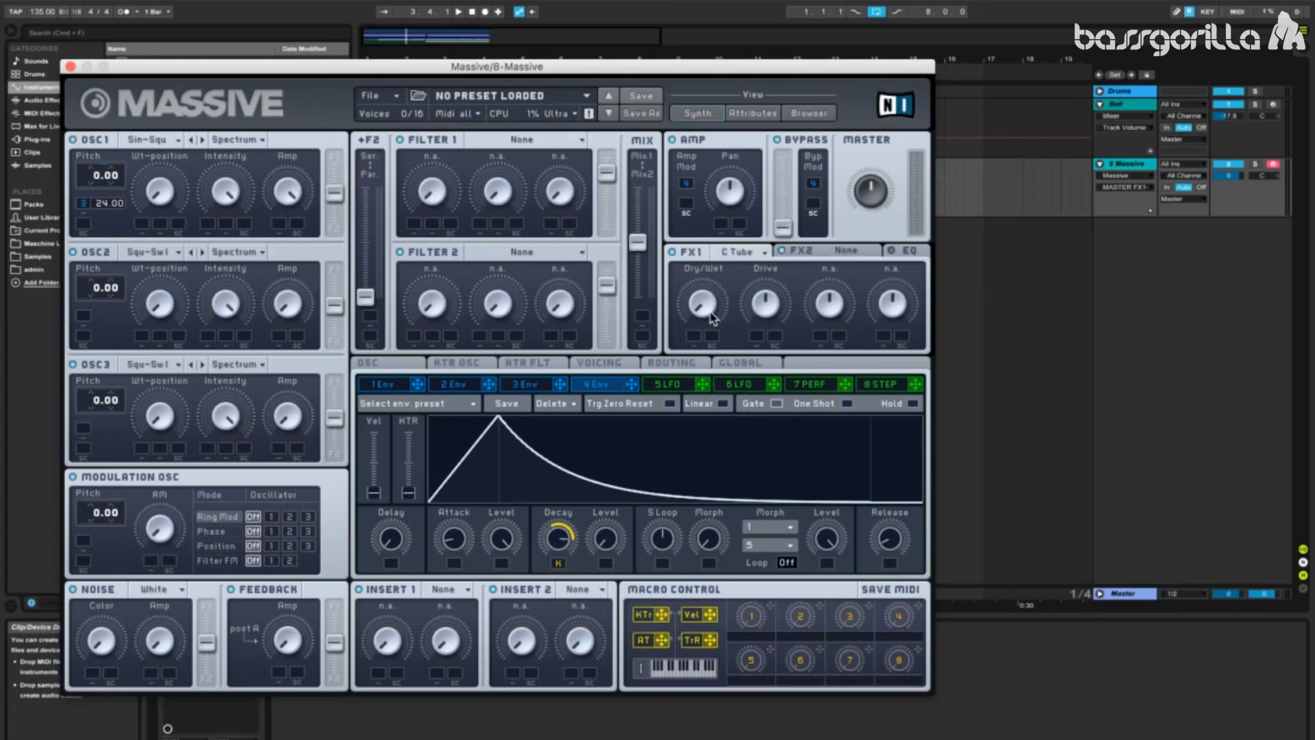
{"action": "mouse_move", "coordinate": [713, 157]}
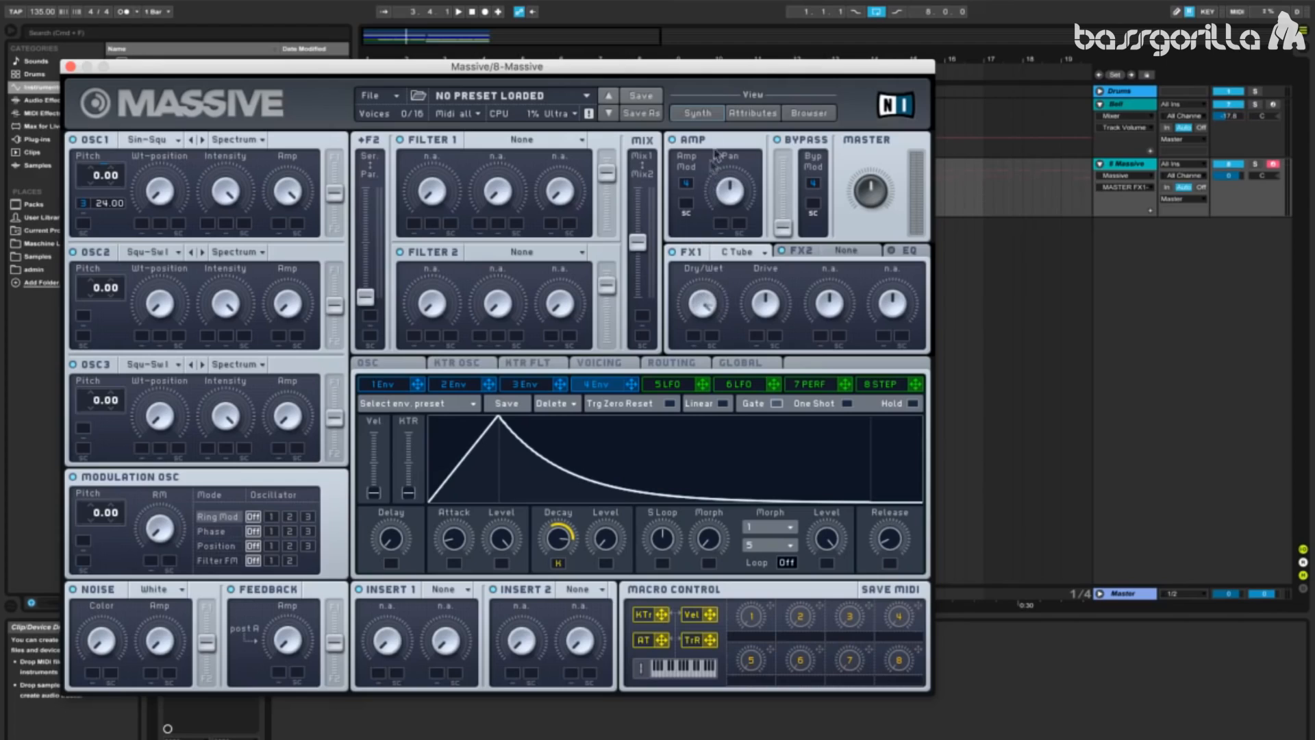
{"action": "mouse_move", "coordinate": [807, 450]}
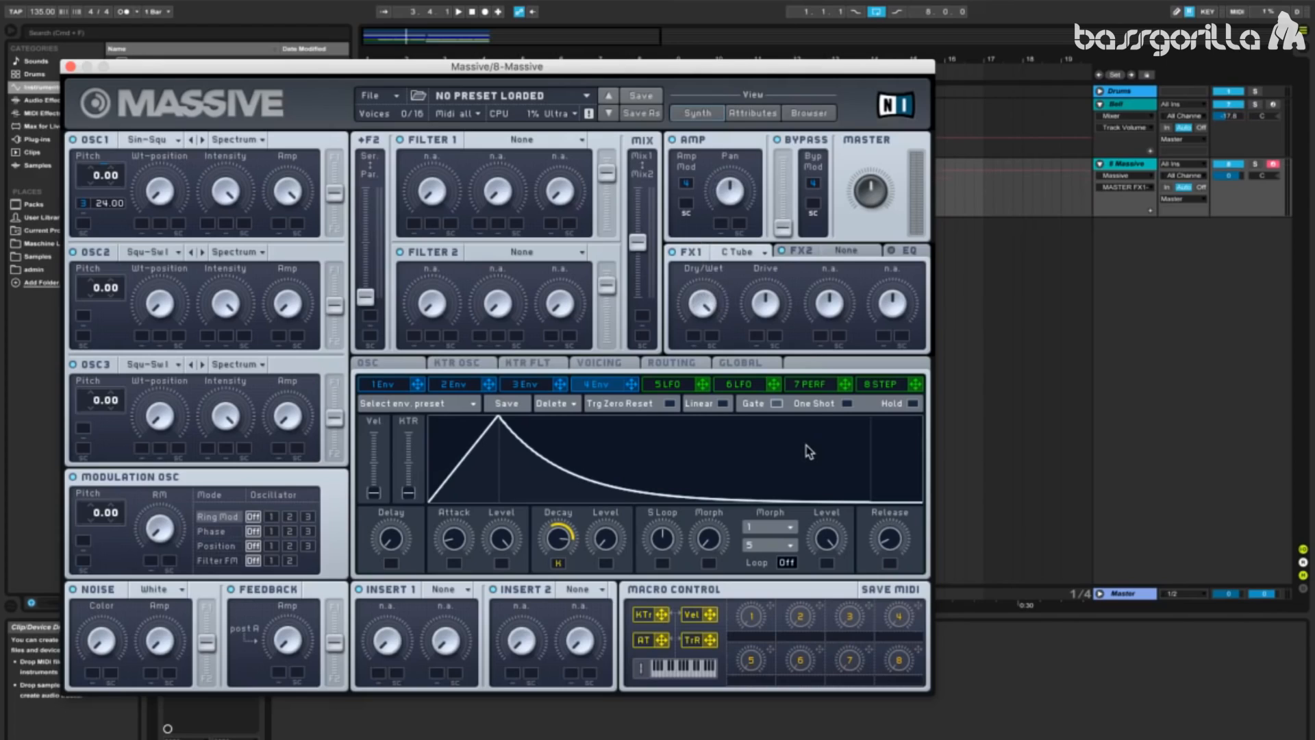
{"action": "mouse_move", "coordinate": [711, 325]}
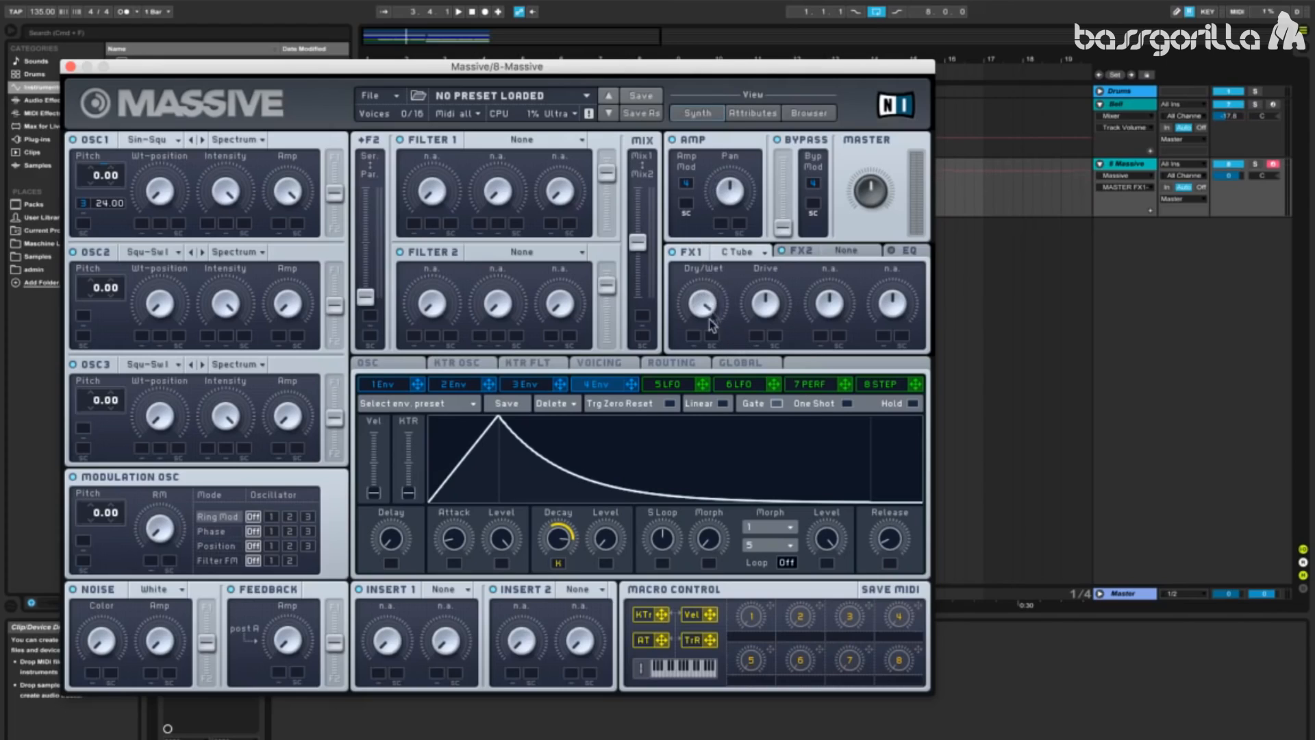
{"action": "mouse_move", "coordinate": [763, 352]}
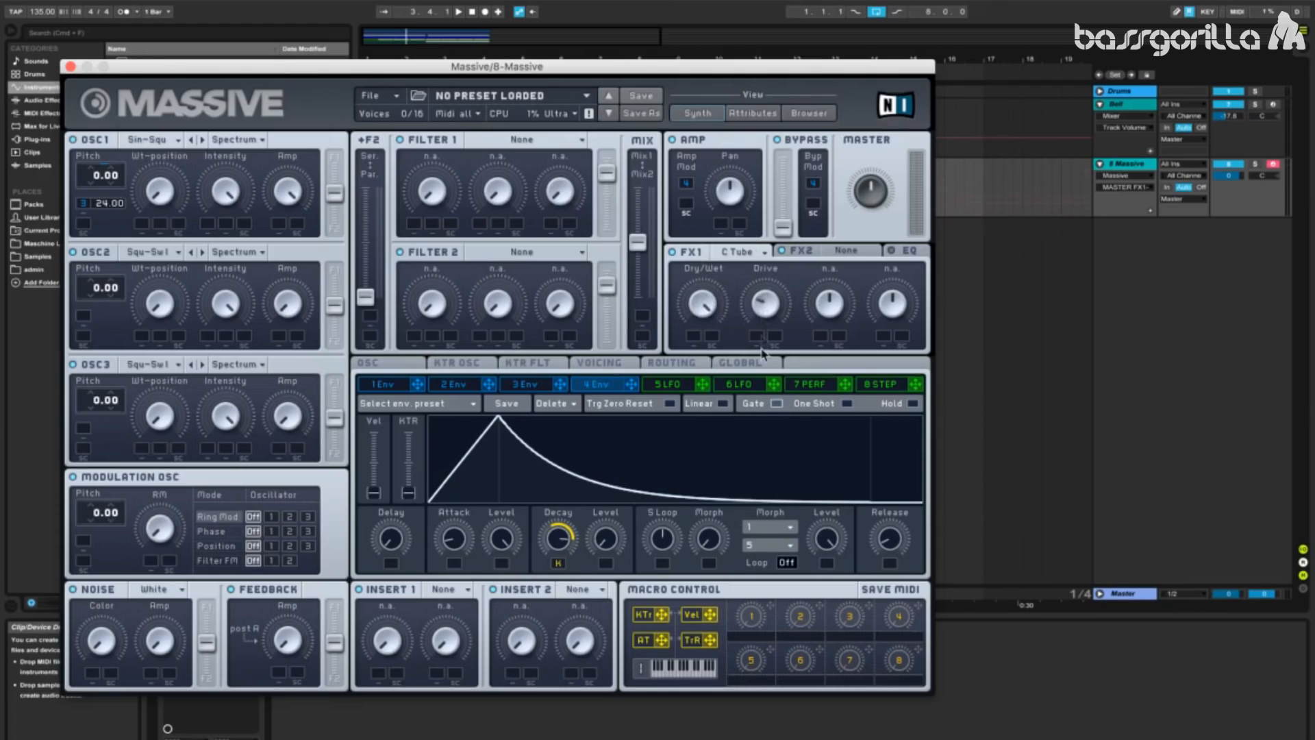
{"action": "mouse_move", "coordinate": [787, 322]}
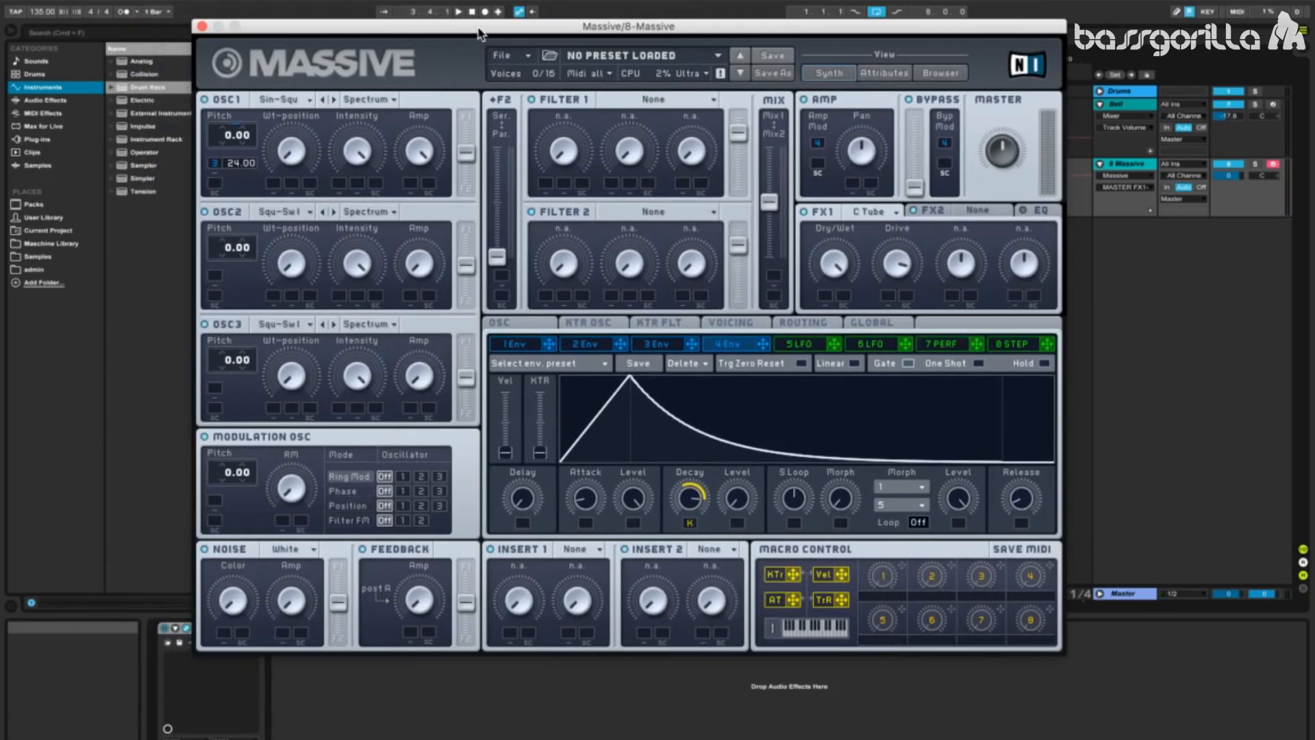
{"action": "mouse_move", "coordinate": [43, 100]}
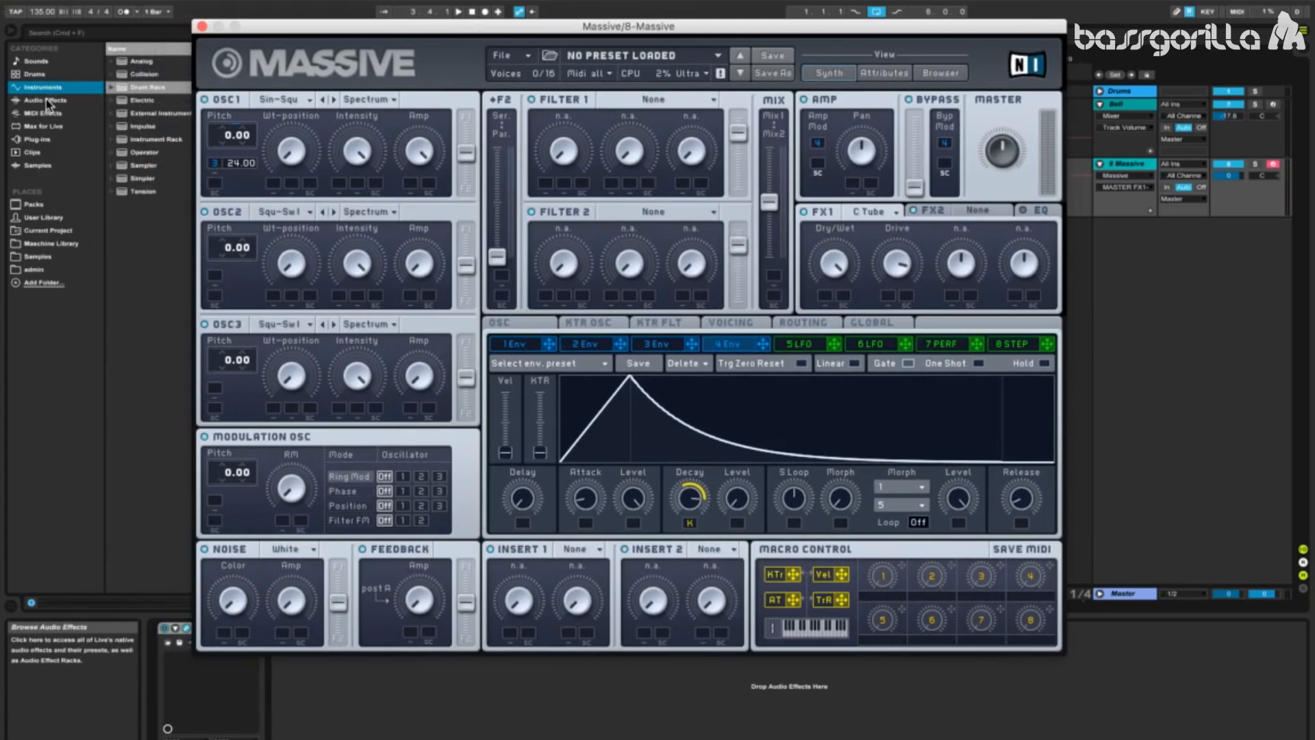
- Add EQ Eight from Audio Effects after Massive and sweep its high cut down to about 150 Hz
{"action": "left_click", "coordinate": [40, 100]}
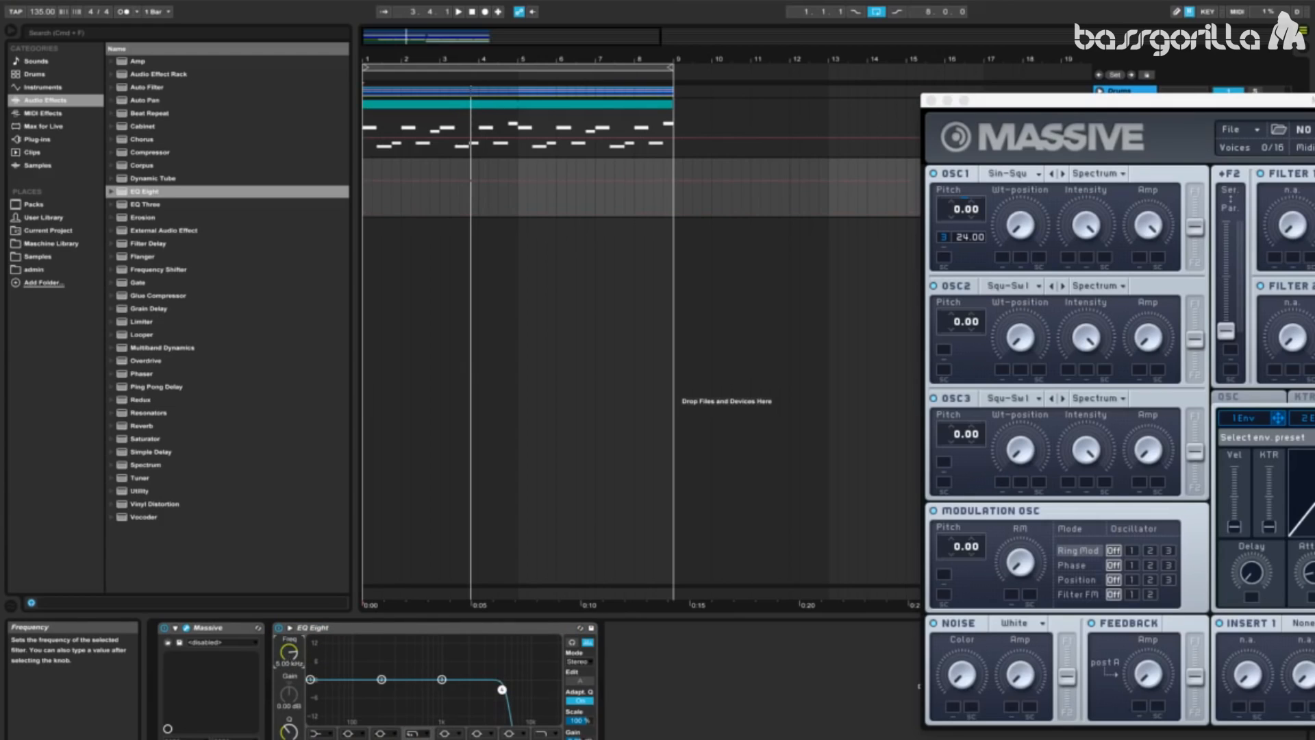
{"action": "mouse_move", "coordinate": [288, 679]}
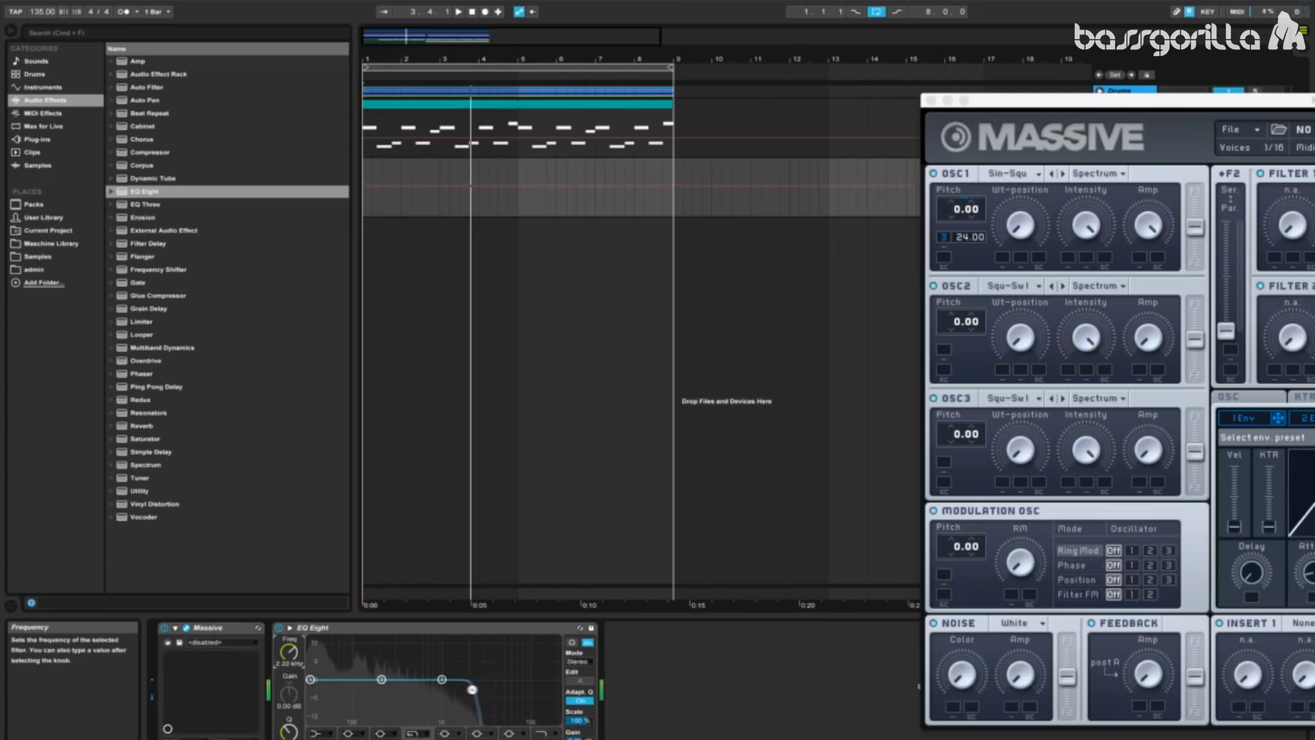
{"action": "left_click_drag", "start_coordinate": [474, 688], "coordinate": [451, 687]}
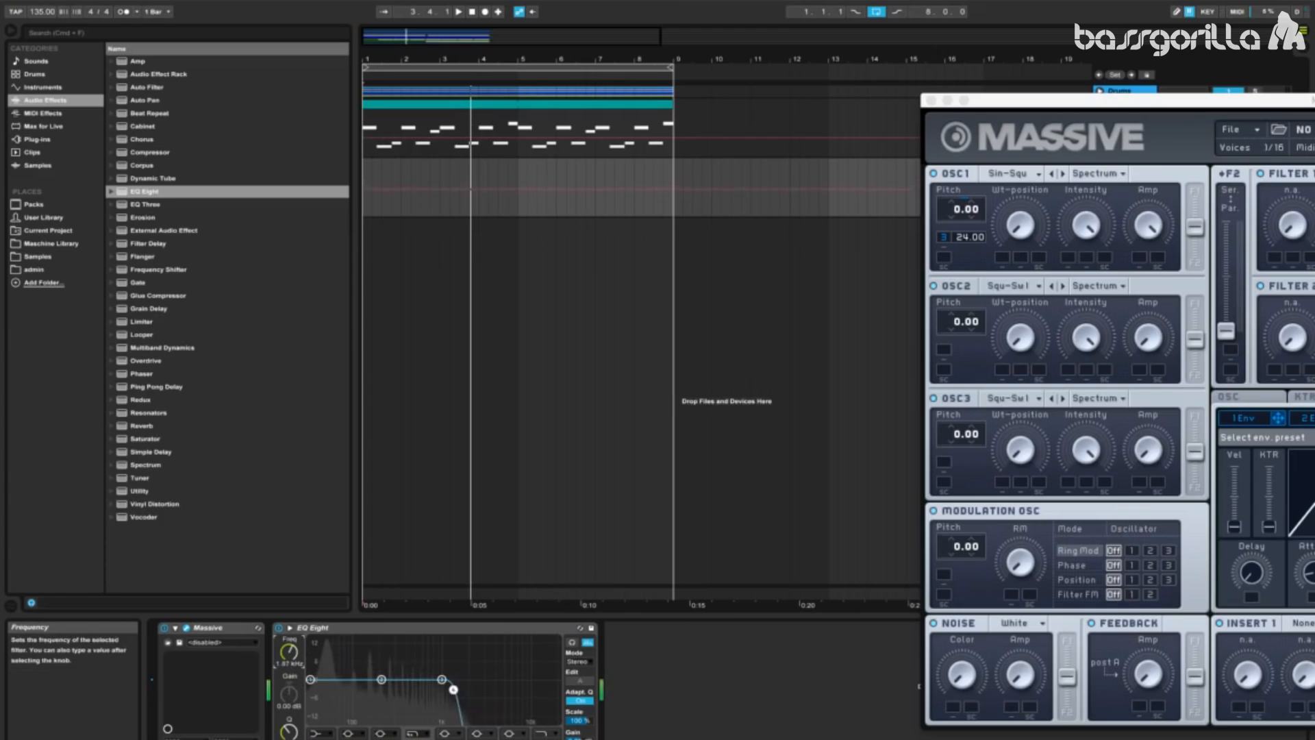
{"action": "left_click_drag", "start_coordinate": [452, 687], "coordinate": [408, 690]}
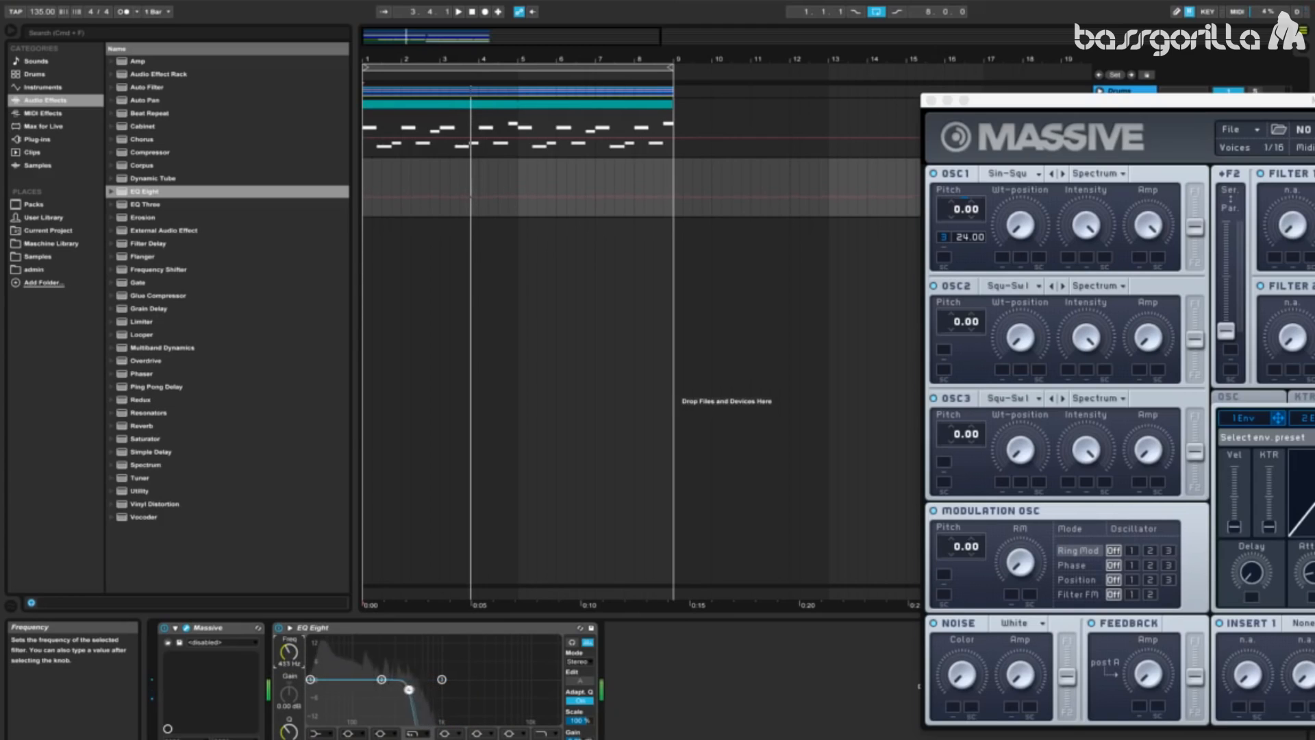
{"action": "left_click_drag", "start_coordinate": [407, 690], "coordinate": [369, 689]}
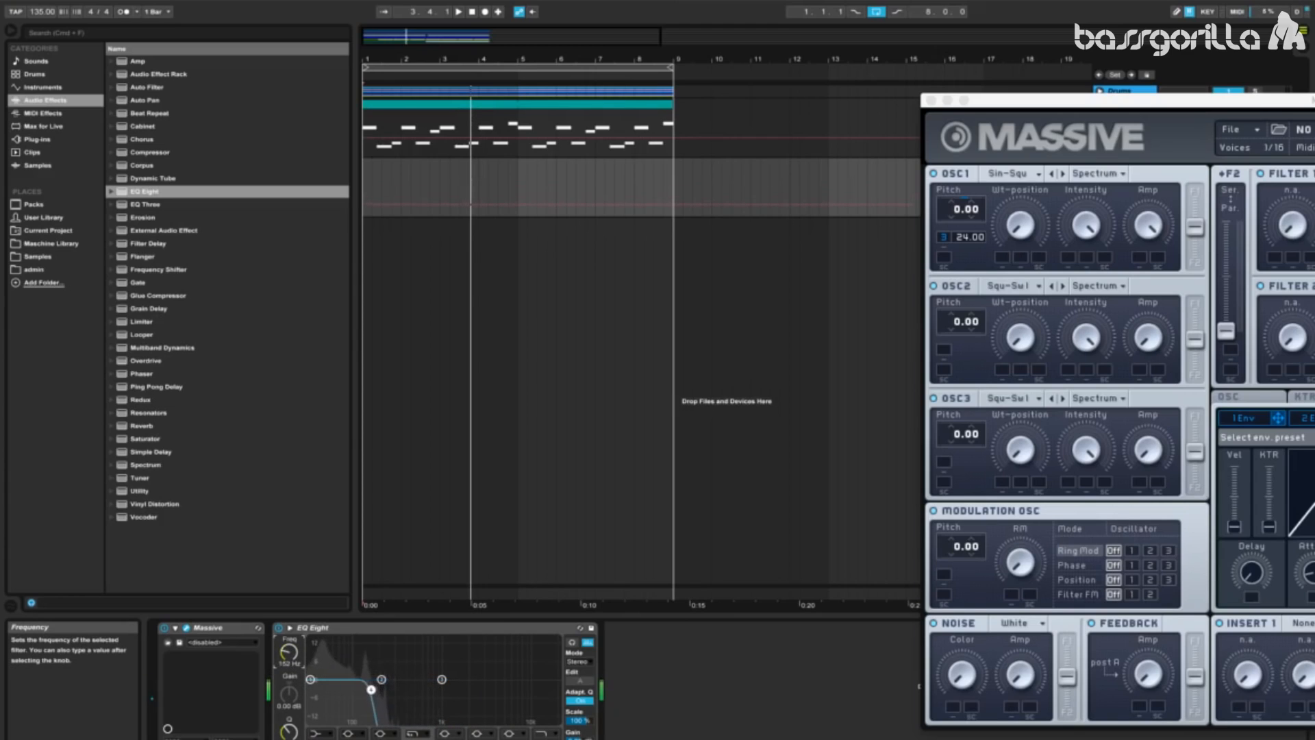
{"action": "left_click_drag", "start_coordinate": [393, 690], "coordinate": [369, 690]}
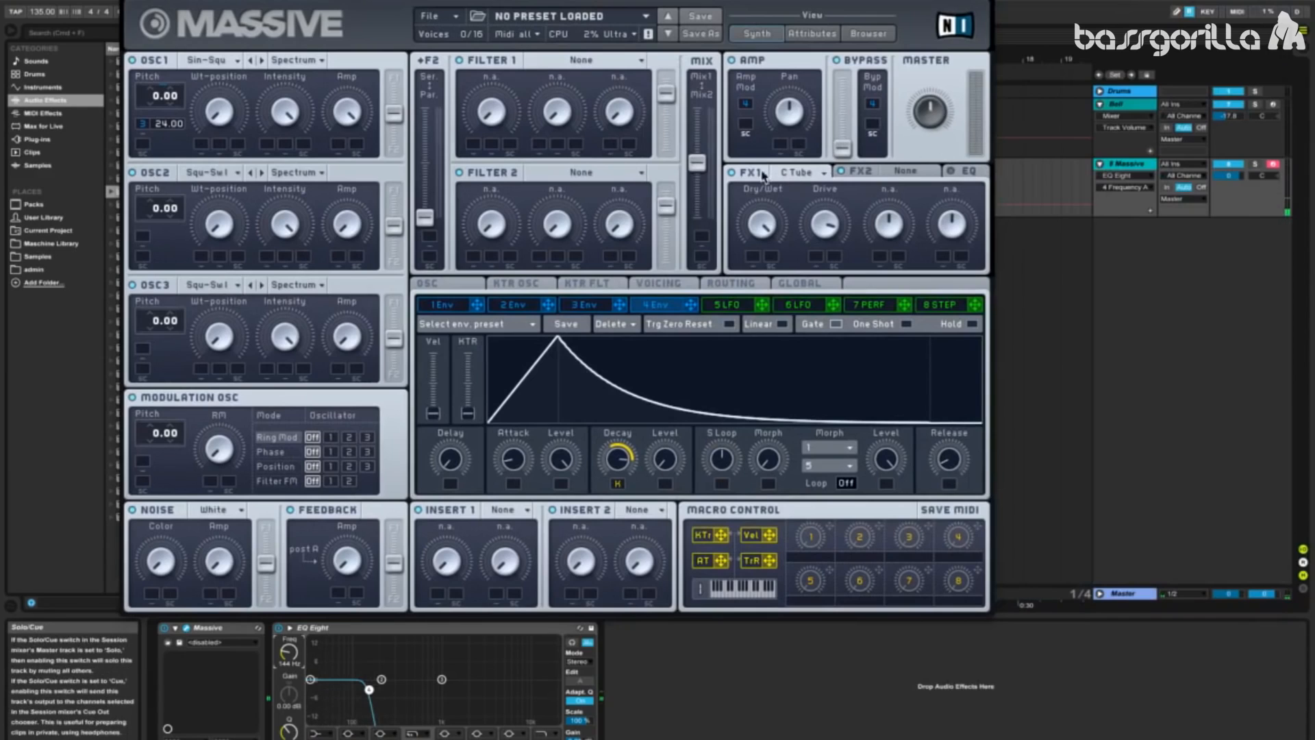
{"action": "mouse_move", "coordinate": [744, 184]}
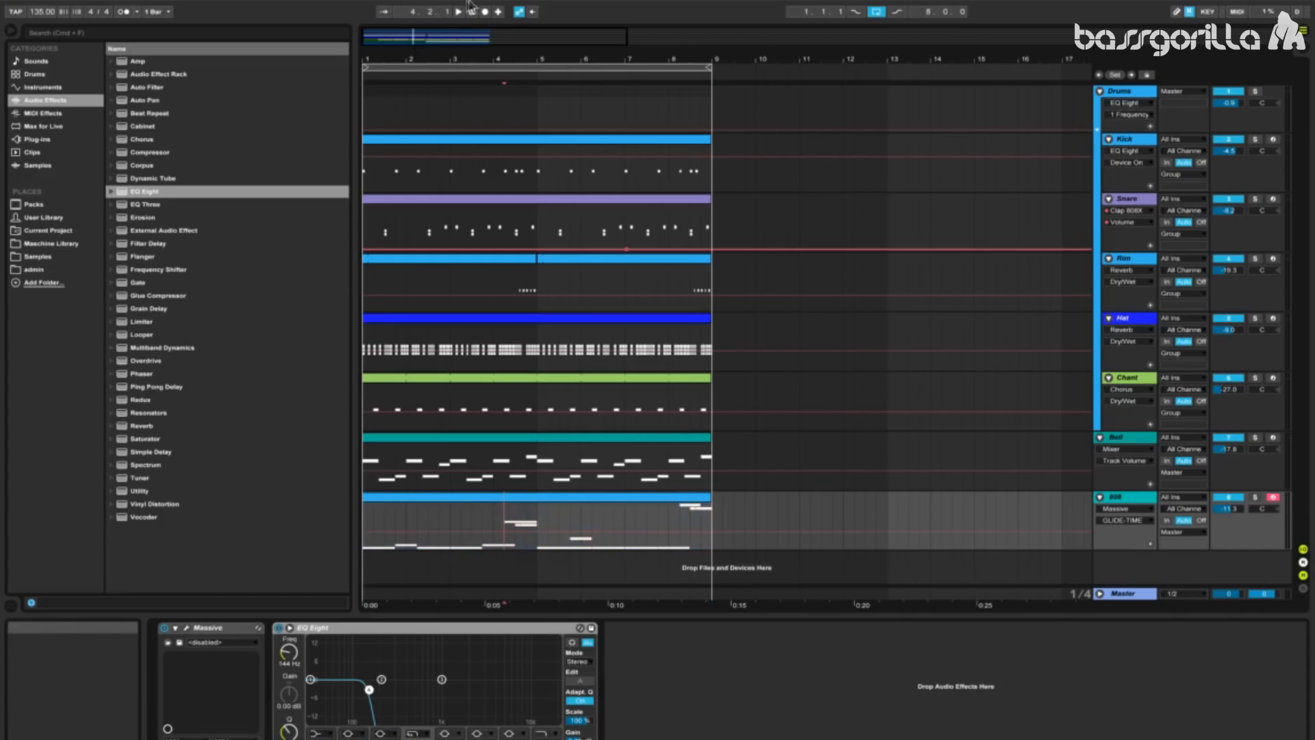
{"action": "left_click", "coordinate": [474, 11]}
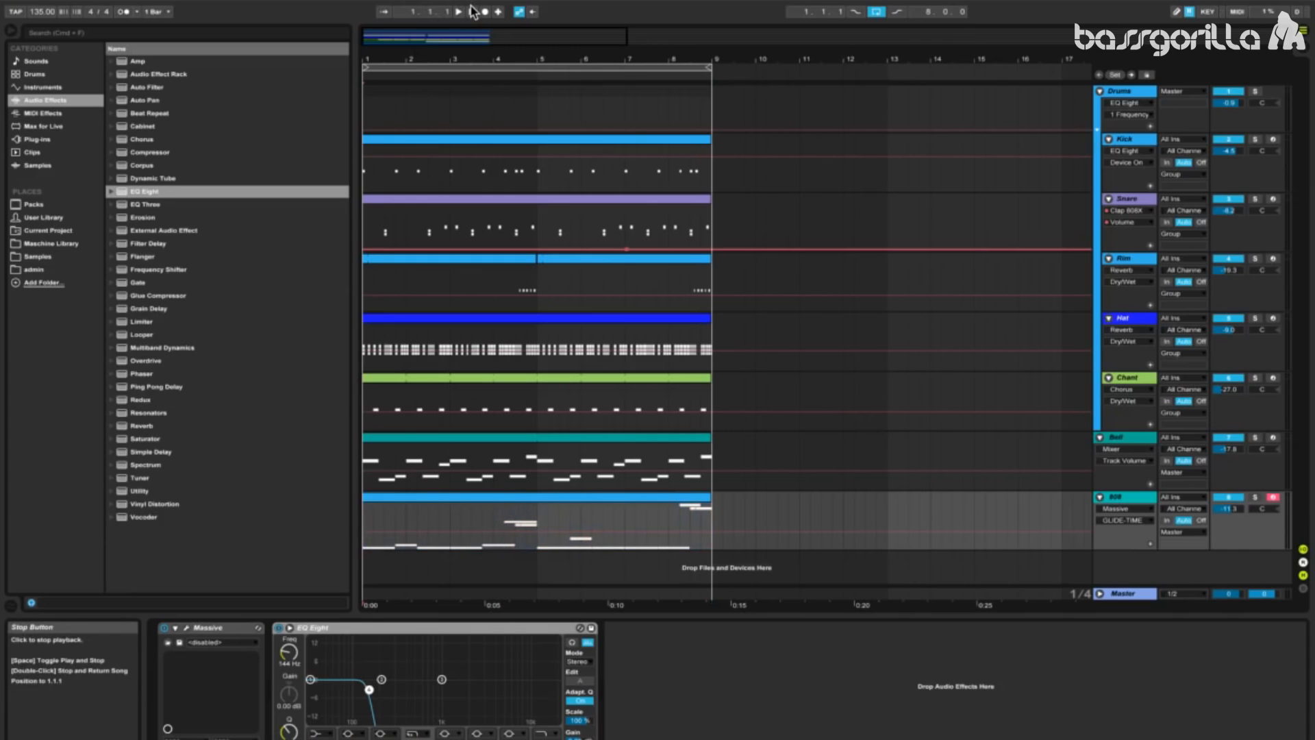
{"action": "left_click", "coordinate": [458, 11]}
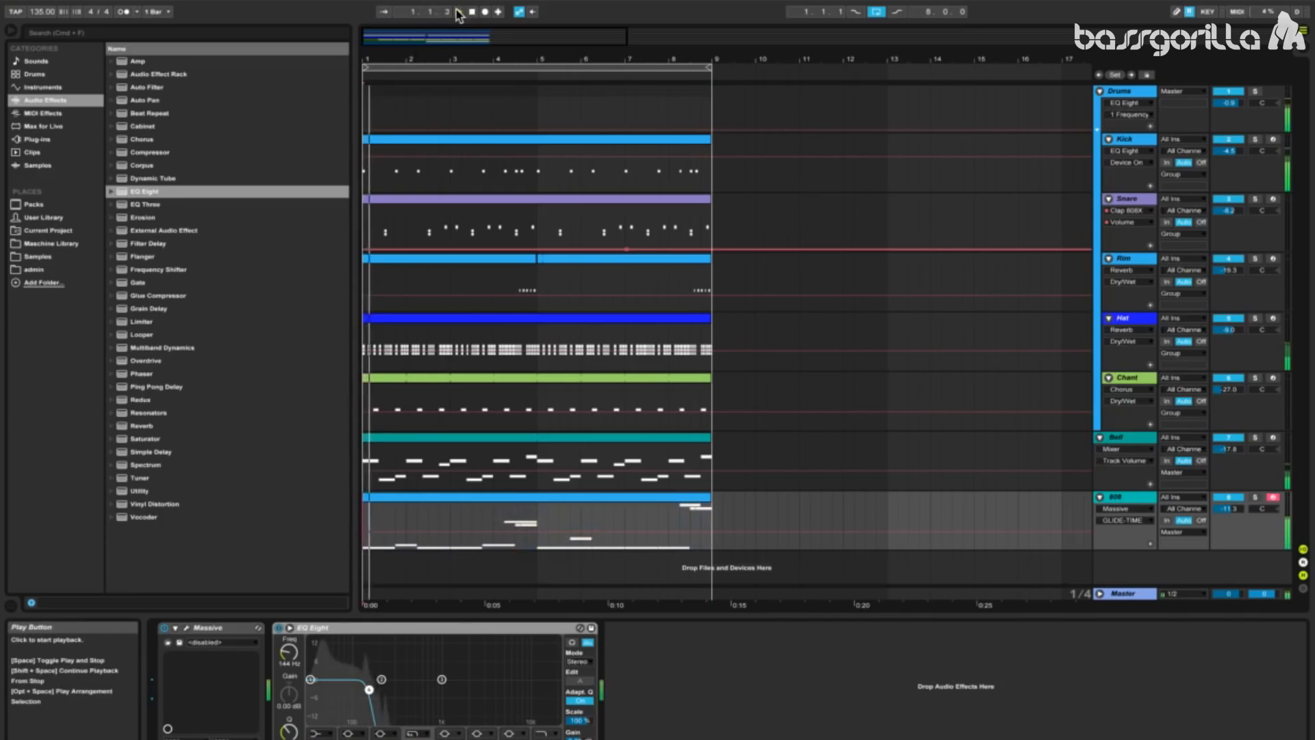
{"action": "left_click", "coordinate": [458, 11]}
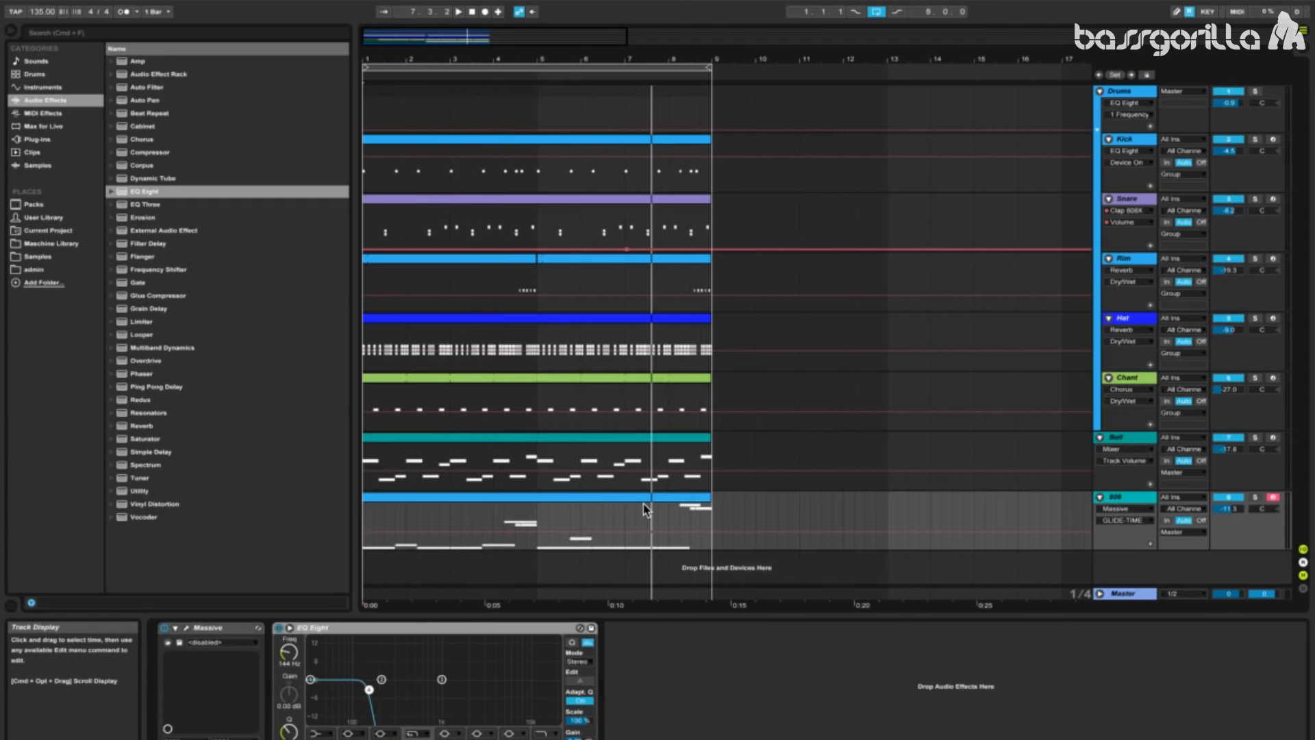
{"action": "mouse_move", "coordinate": [1155, 528]}
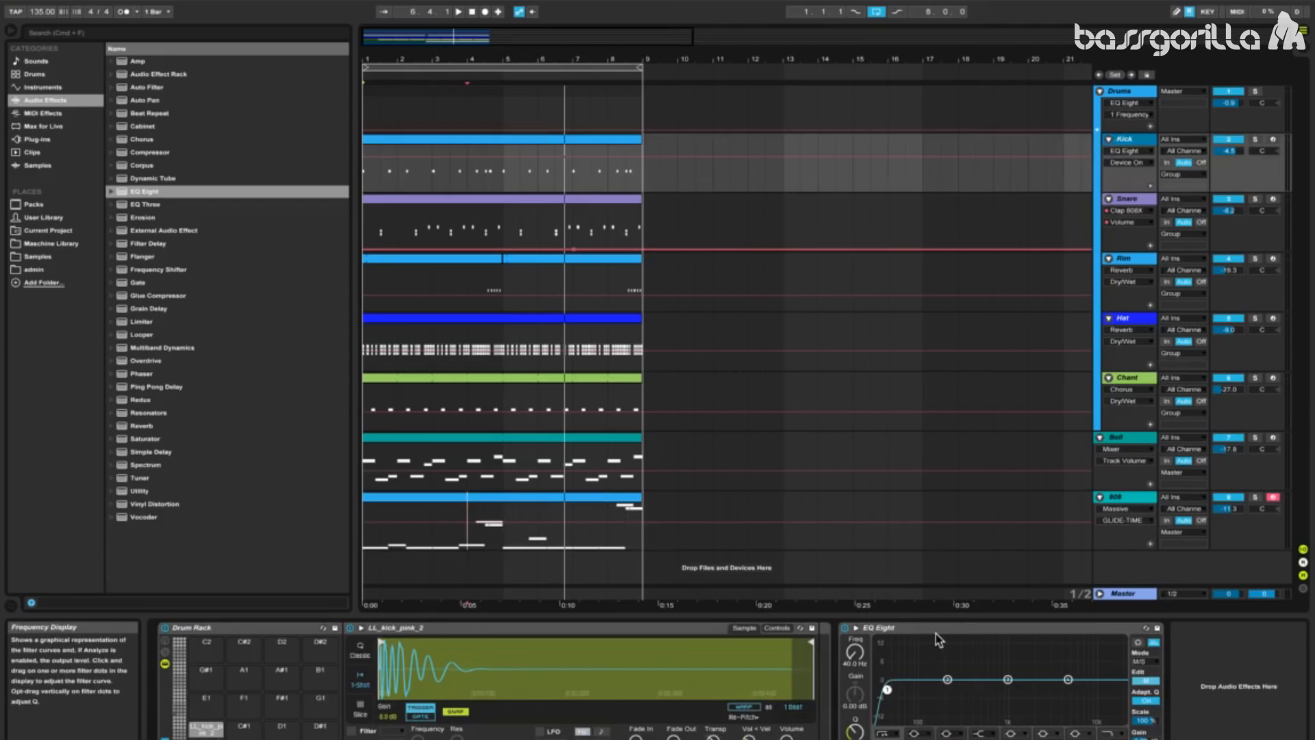
{"action": "mouse_move", "coordinate": [891, 657]}
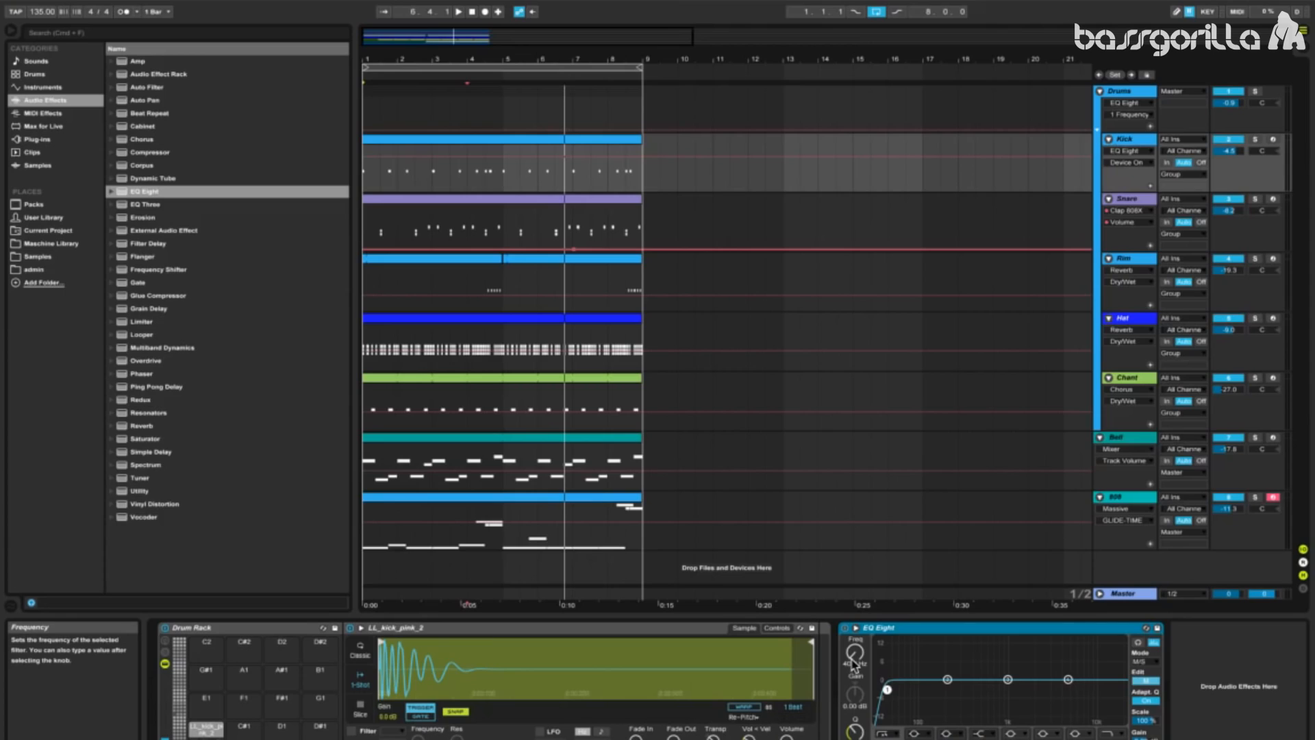
- Stop playback so the transport returns to the start
{"action": "left_click", "coordinate": [470, 11]}
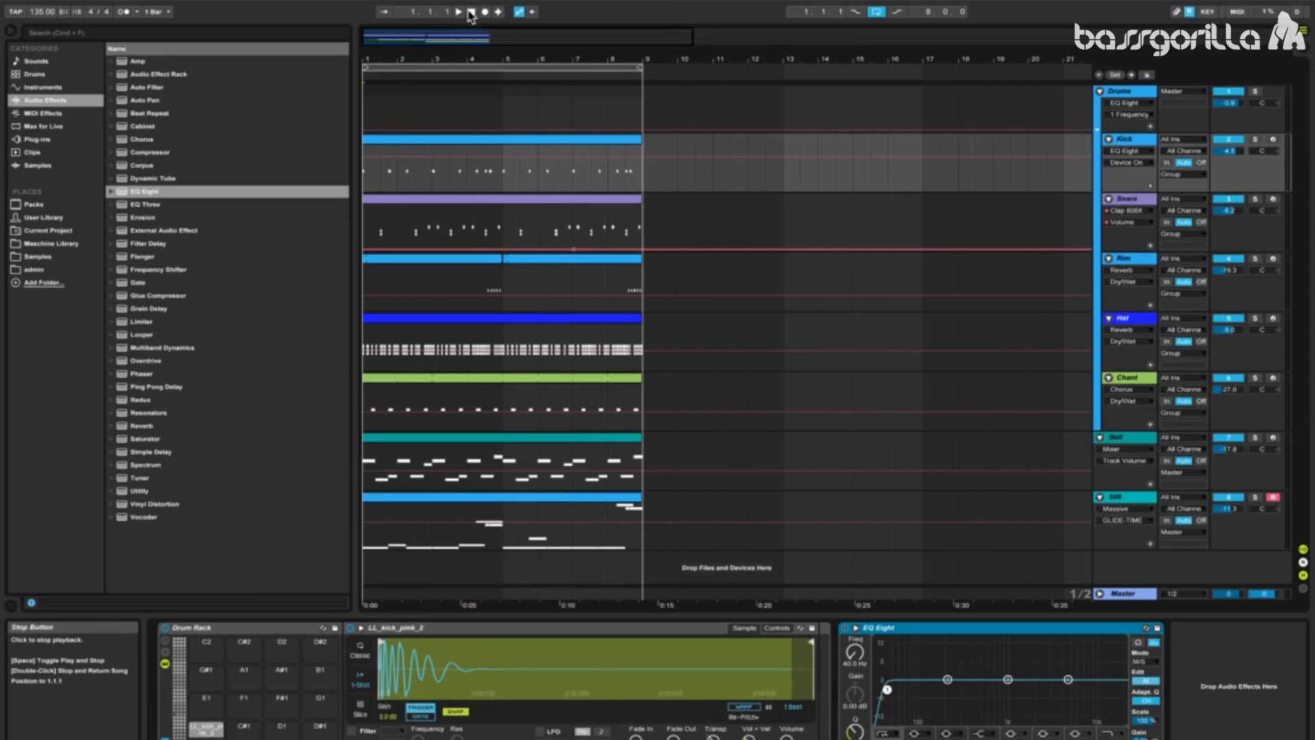